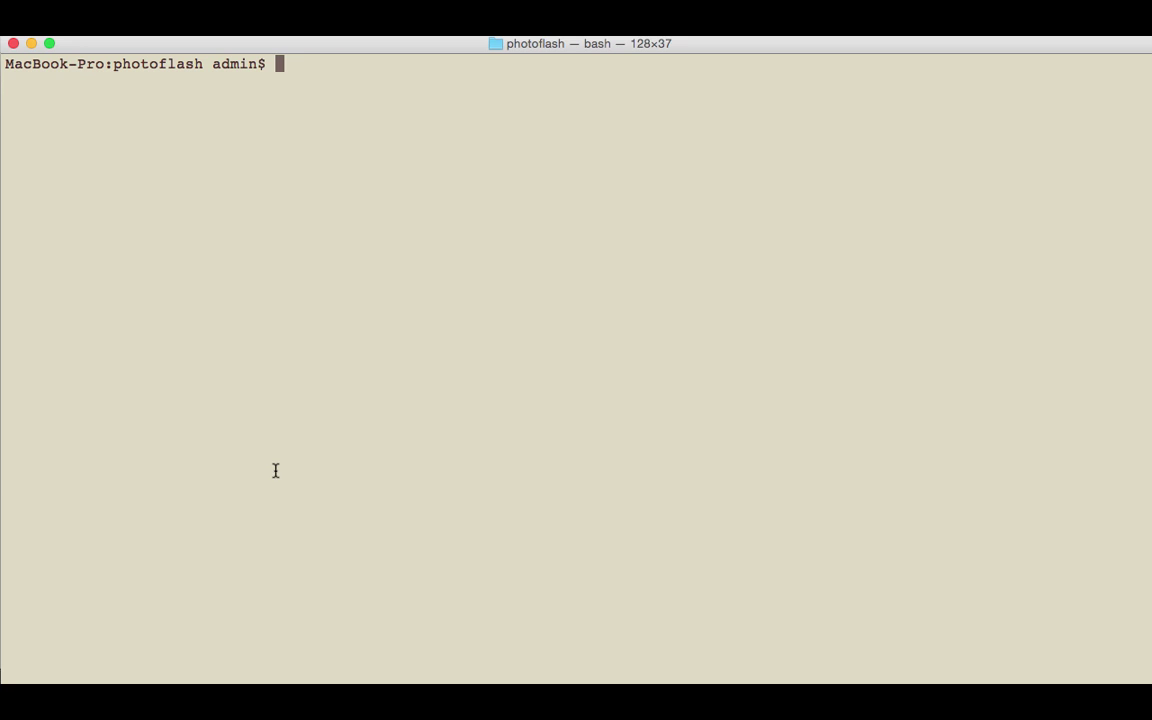
# Step: Run 'rails g scaffold Post title:string image:string description:text' to generate the Post resource
pyautogui.write('rails g sc')
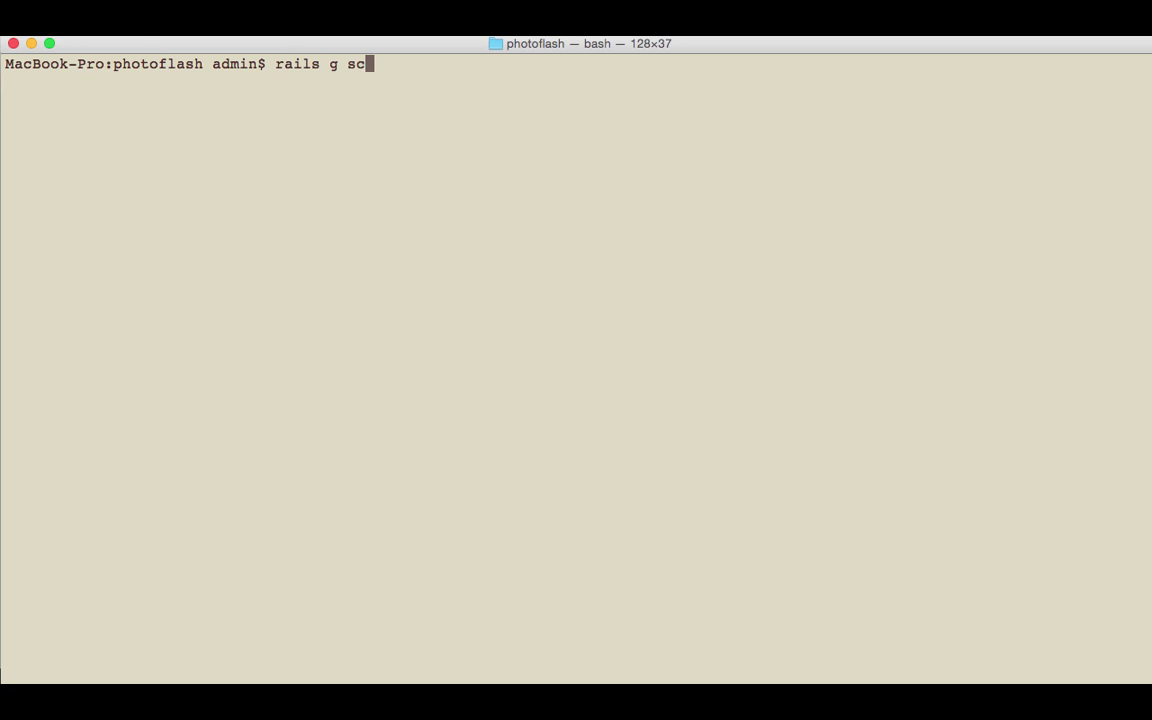
pyautogui.write('affold Pos')
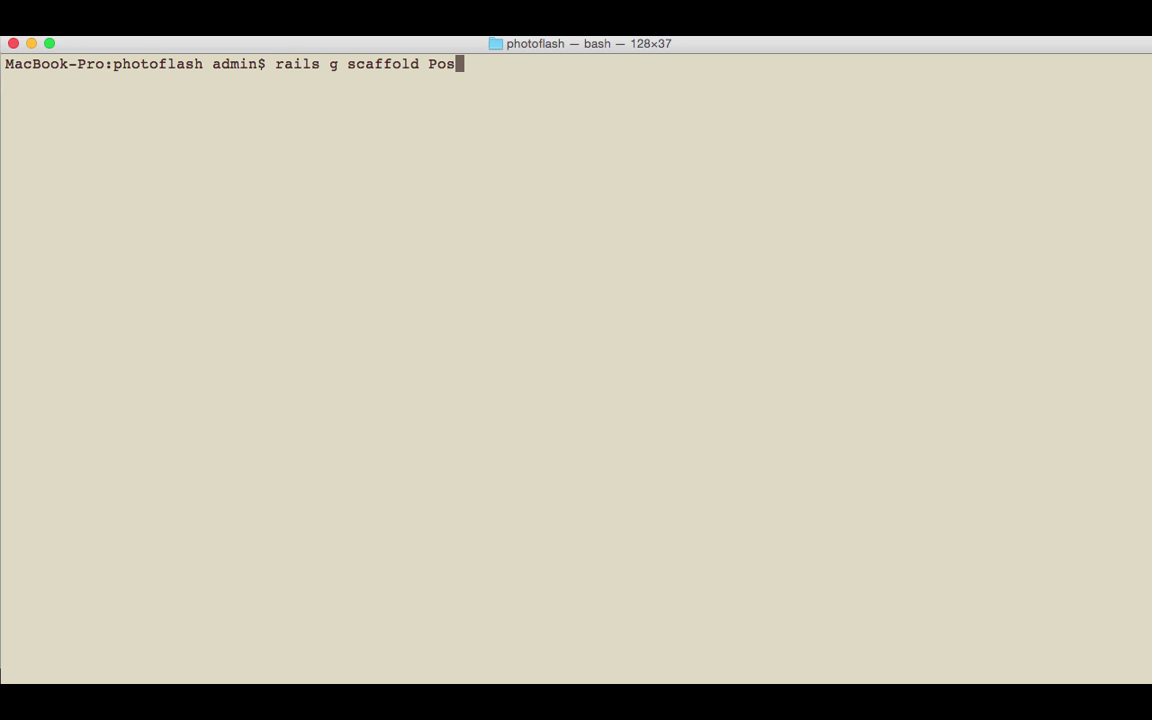
pyautogui.write('t title:stri')
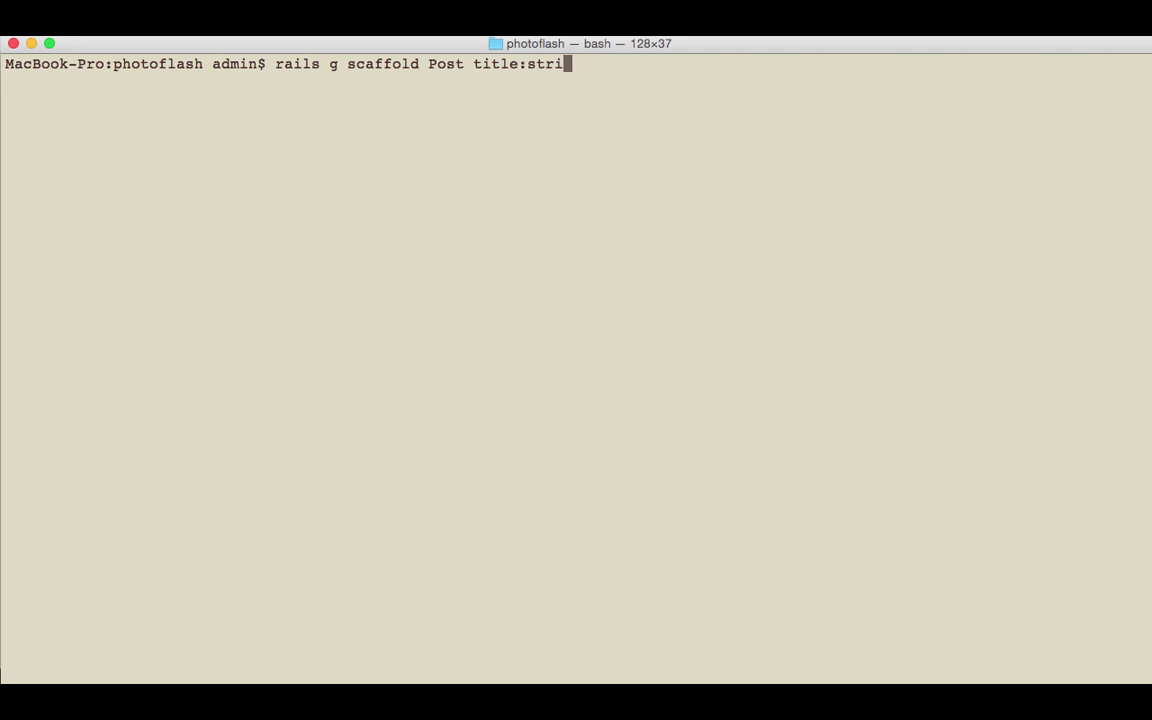
pyautogui.write('ng')
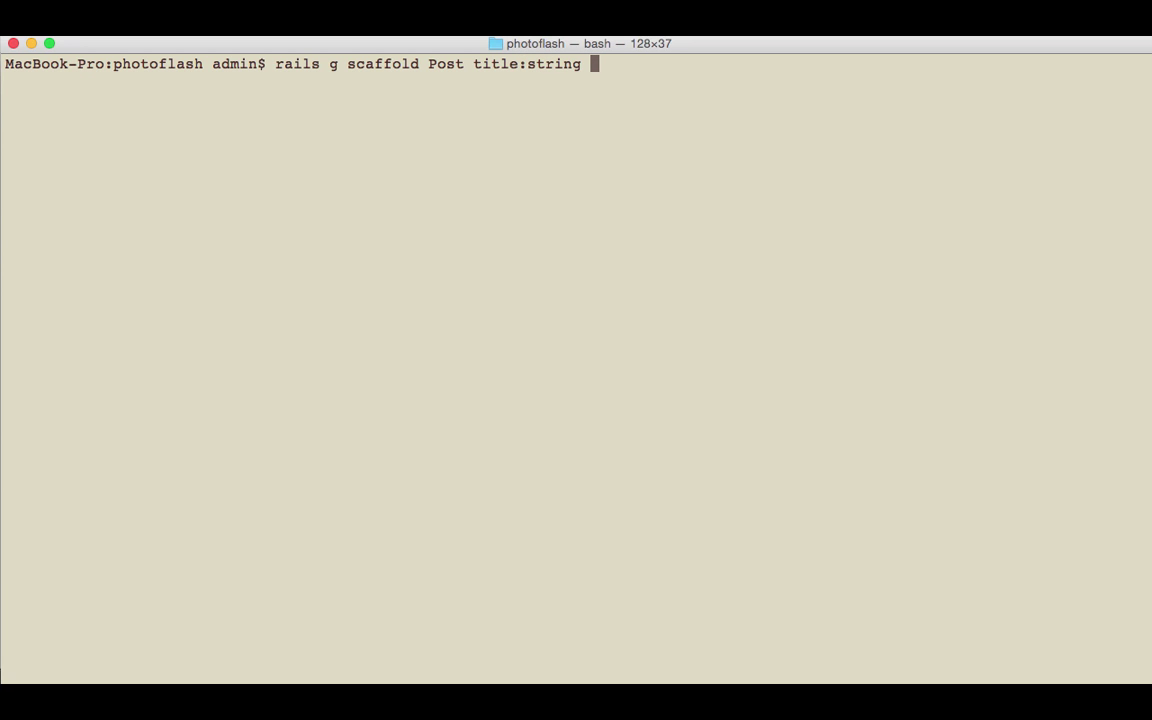
pyautogui.write('image:')
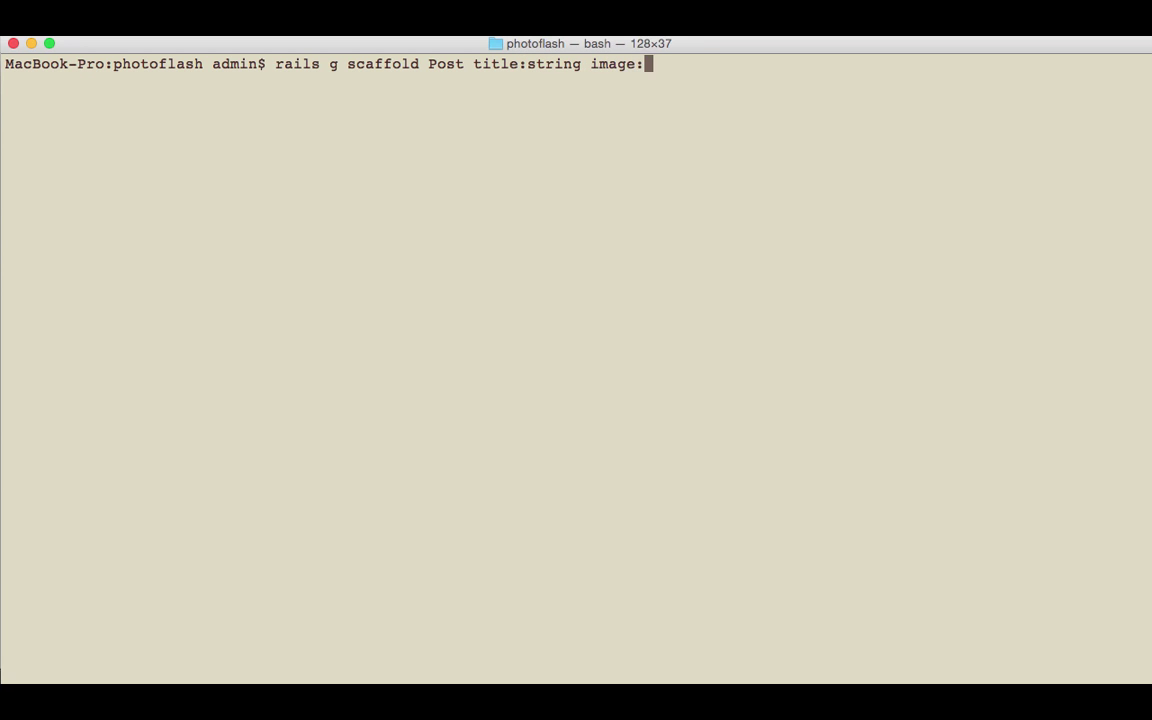
pyautogui.write('string')
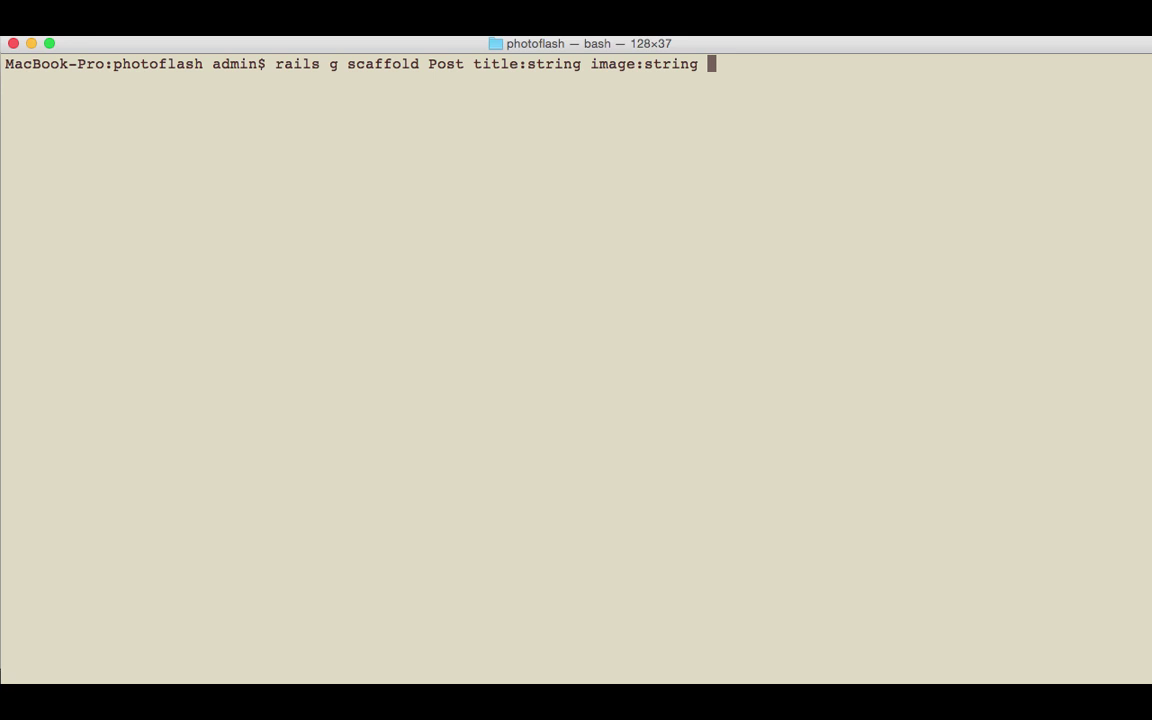
pyautogui.write('desc')
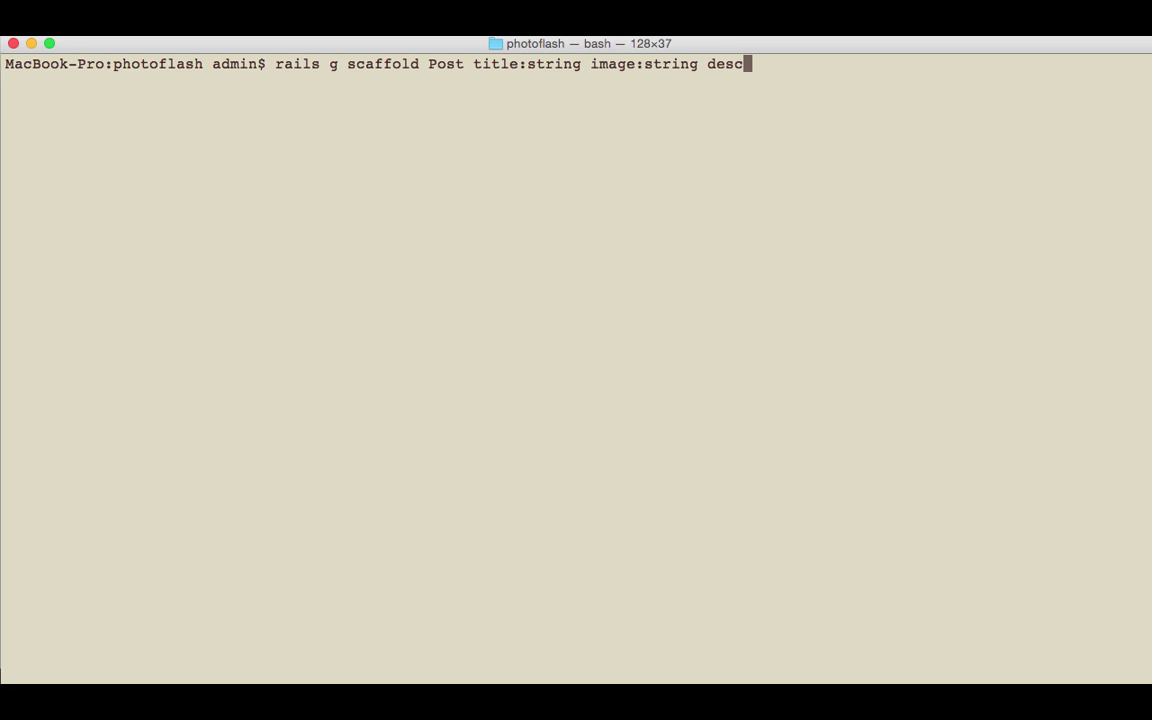
pyautogui.write('ription:tex')
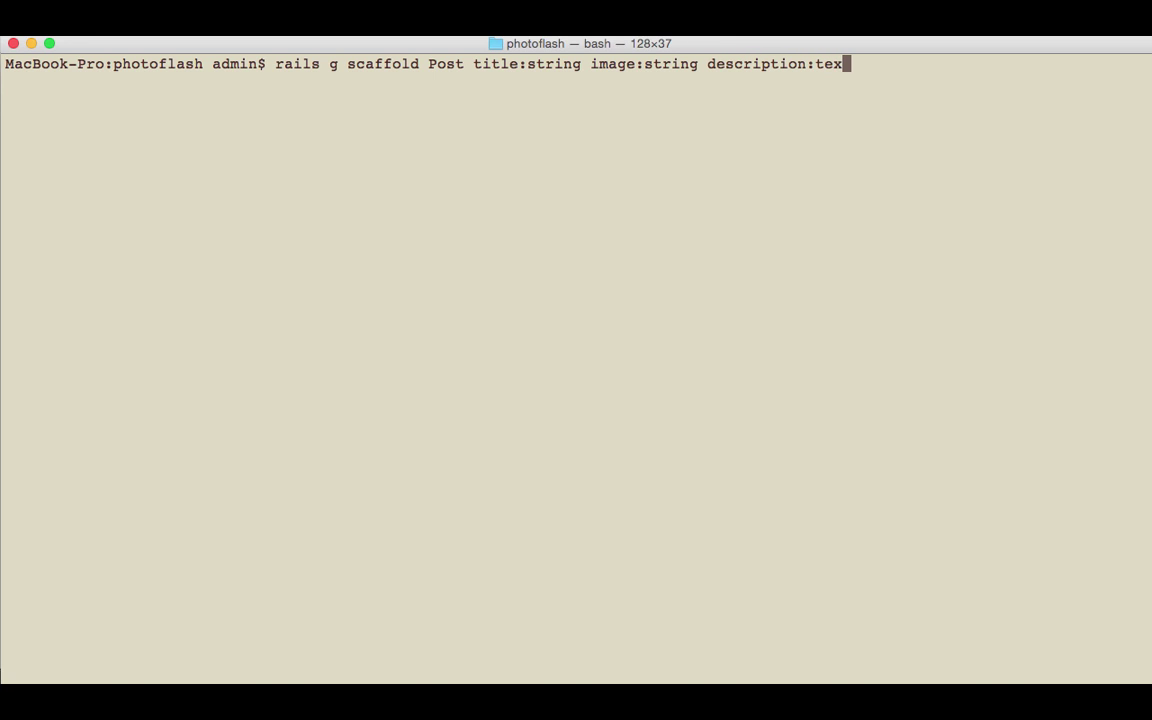
pyautogui.press('Return')
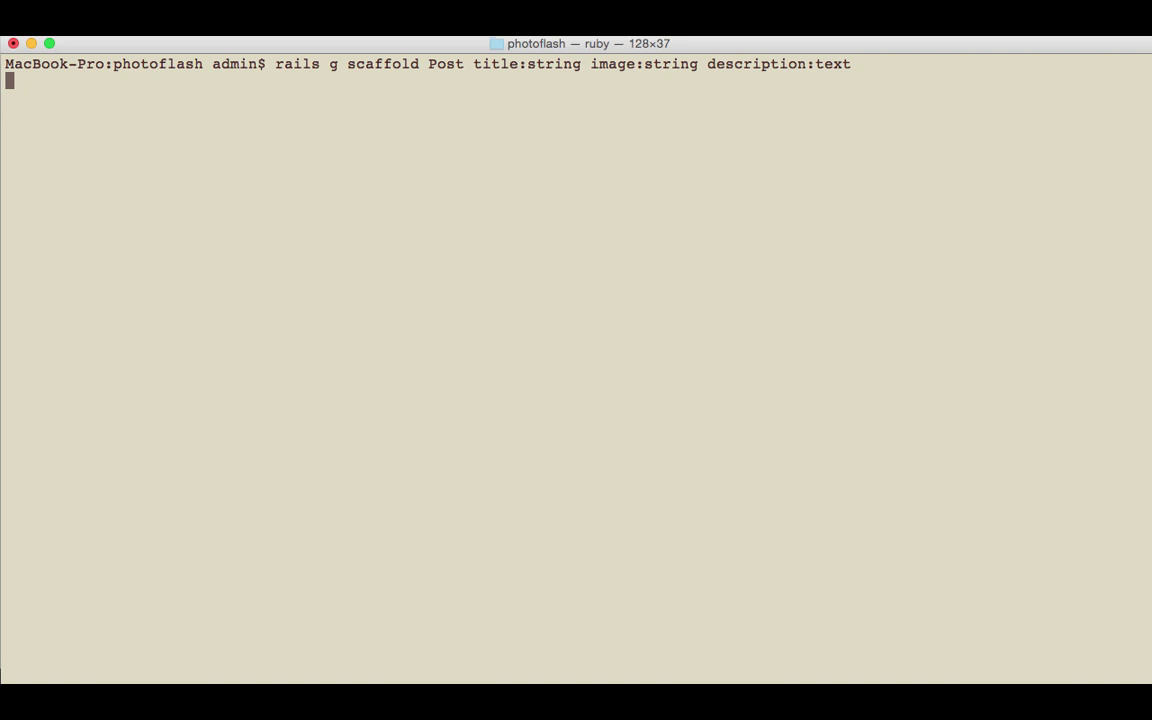
pyautogui.press('Return')
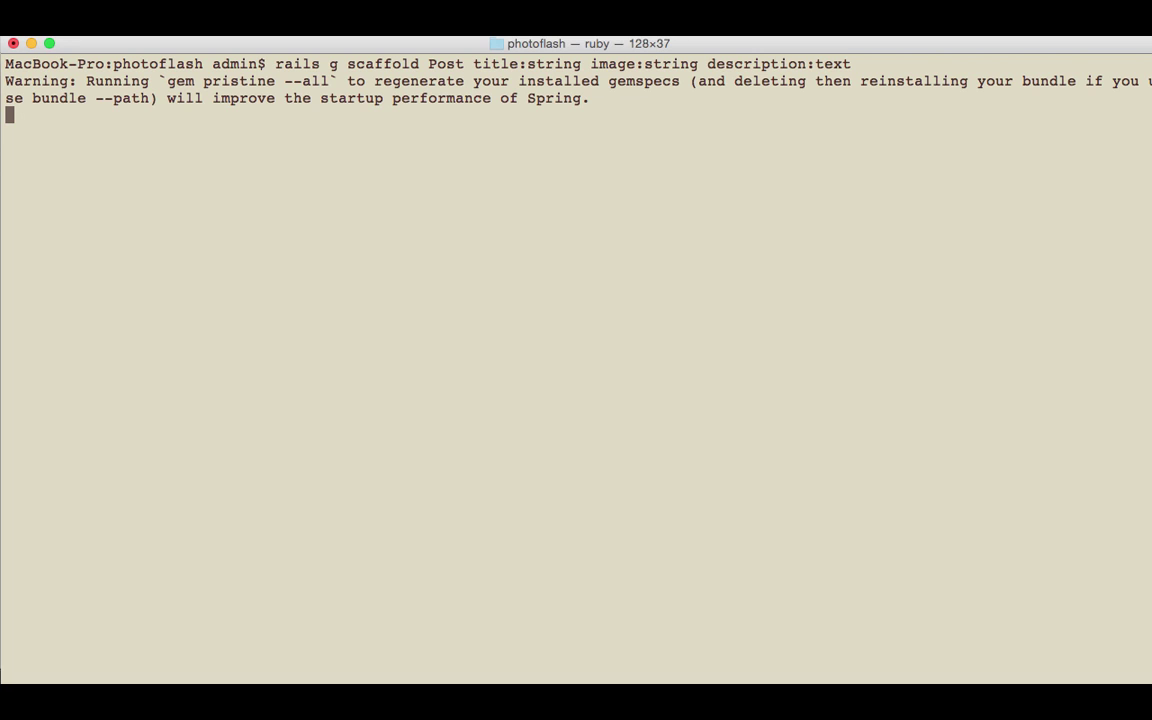
# Step: Let the scaffold output finish, then enter 'subl .' at the prompt
pyautogui.press('Return')
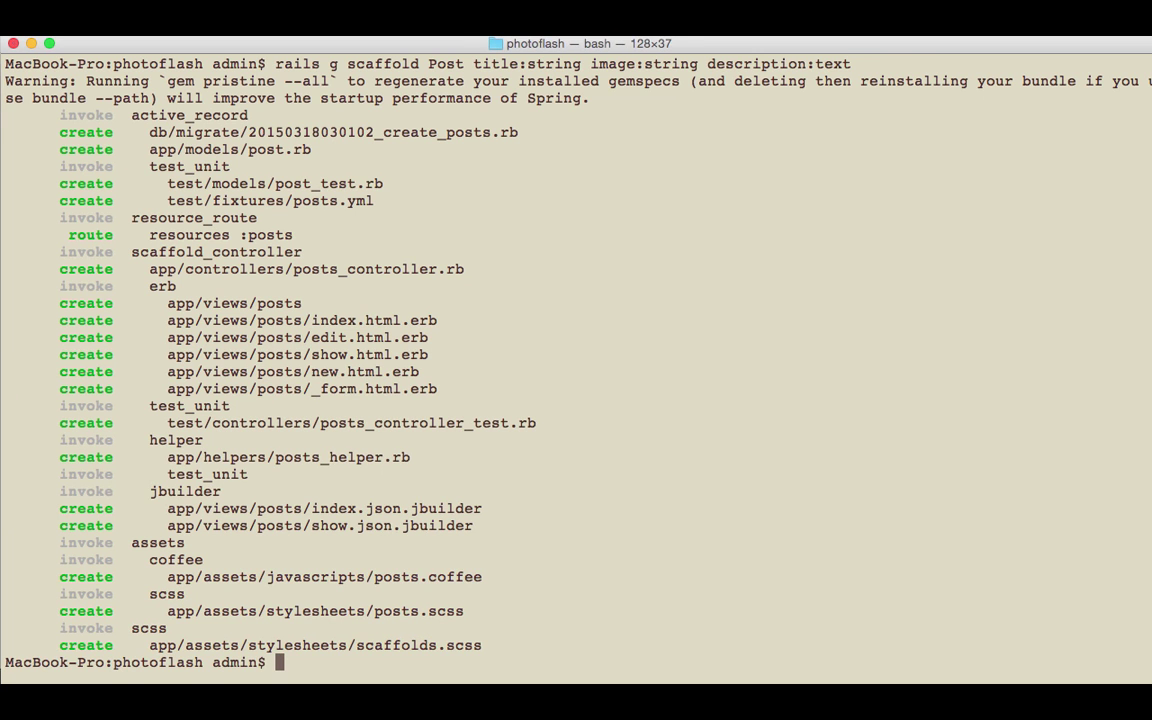
pyautogui.moveTo(324, 142)
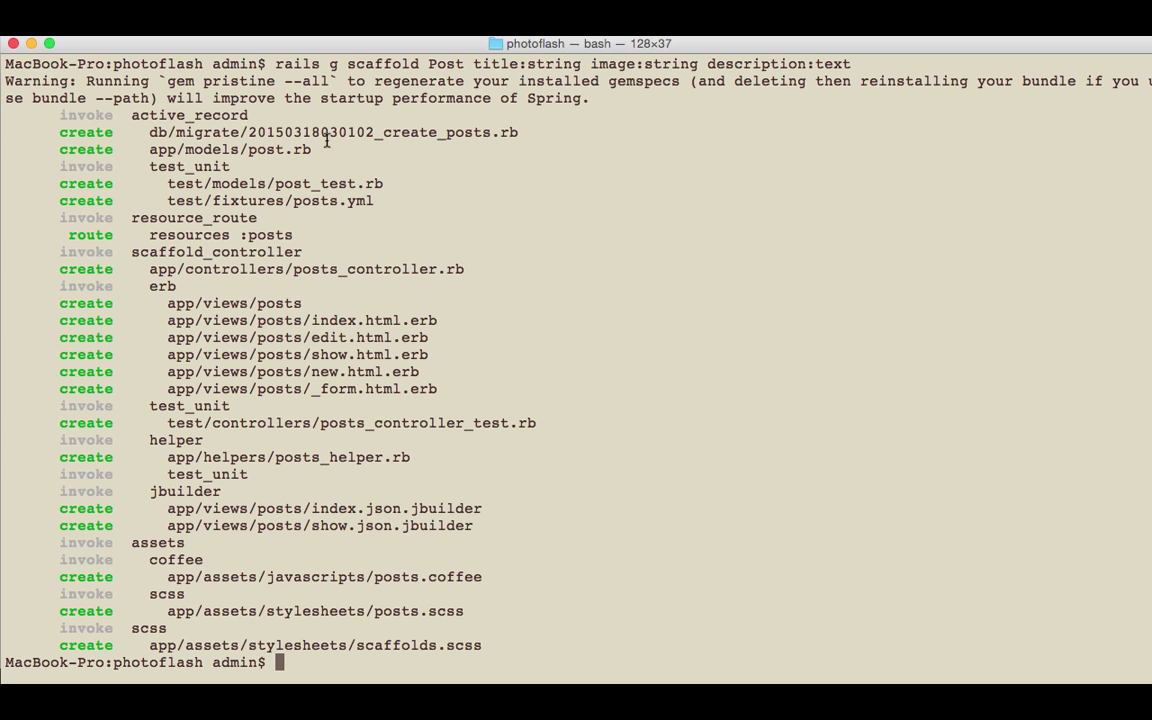
pyautogui.moveTo(468, 148)
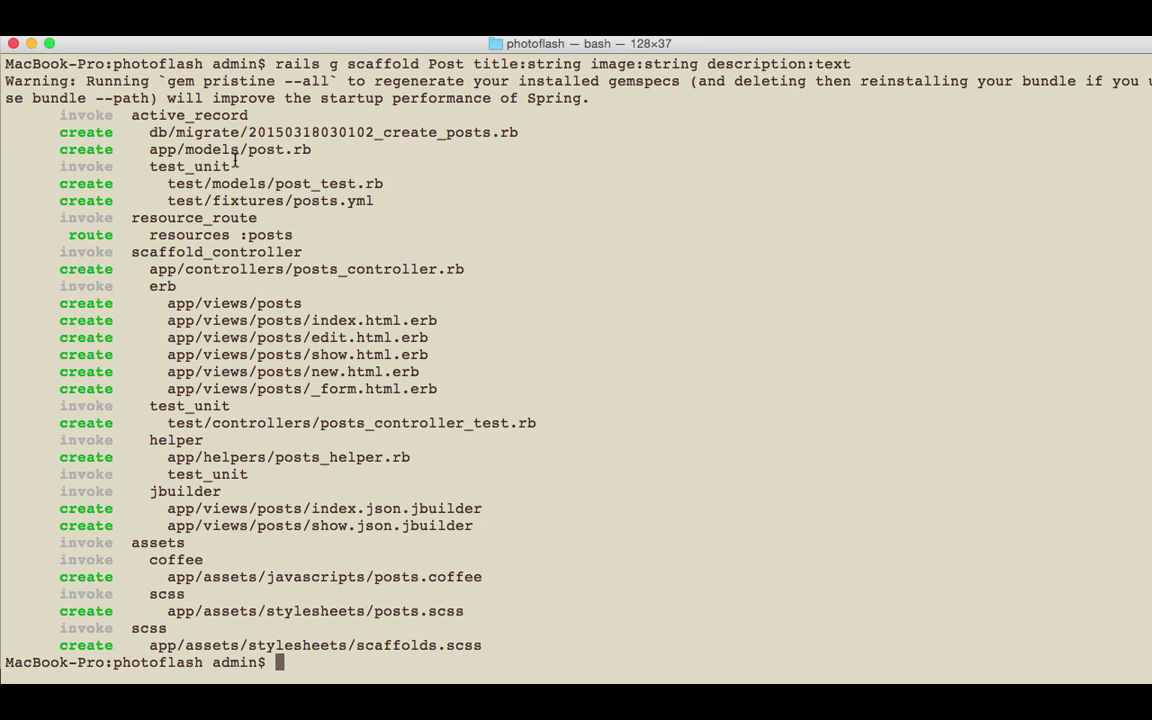
pyautogui.moveTo(216, 582)
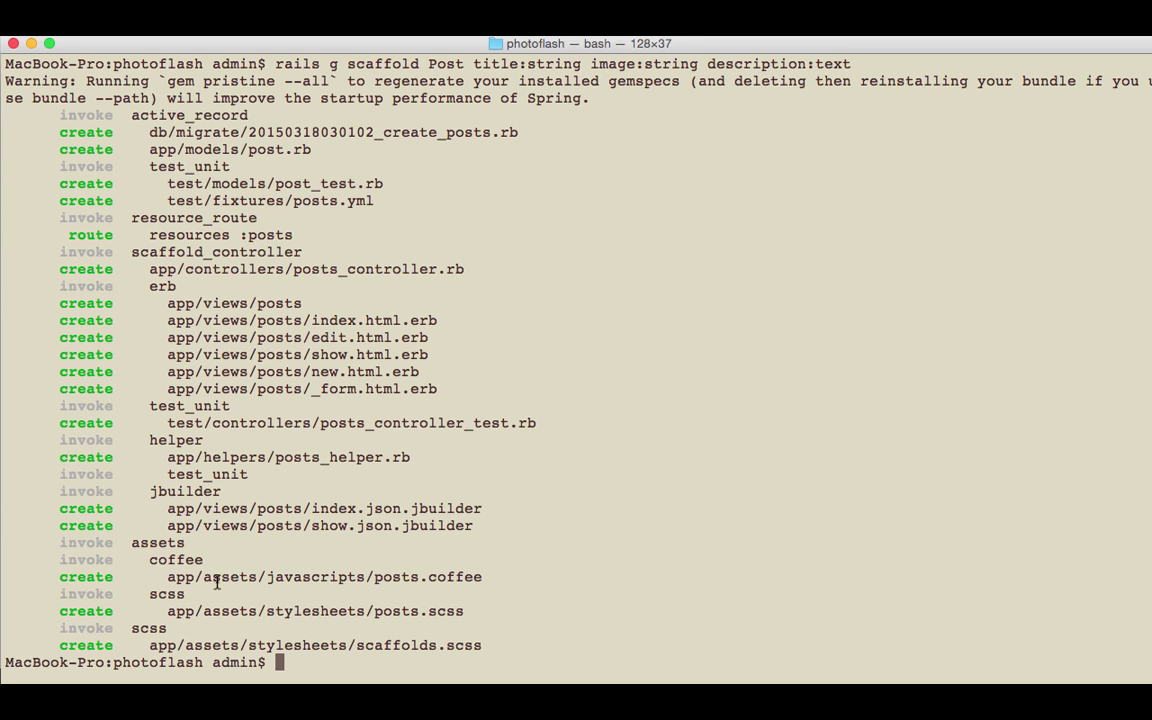
pyautogui.moveTo(546, 494)
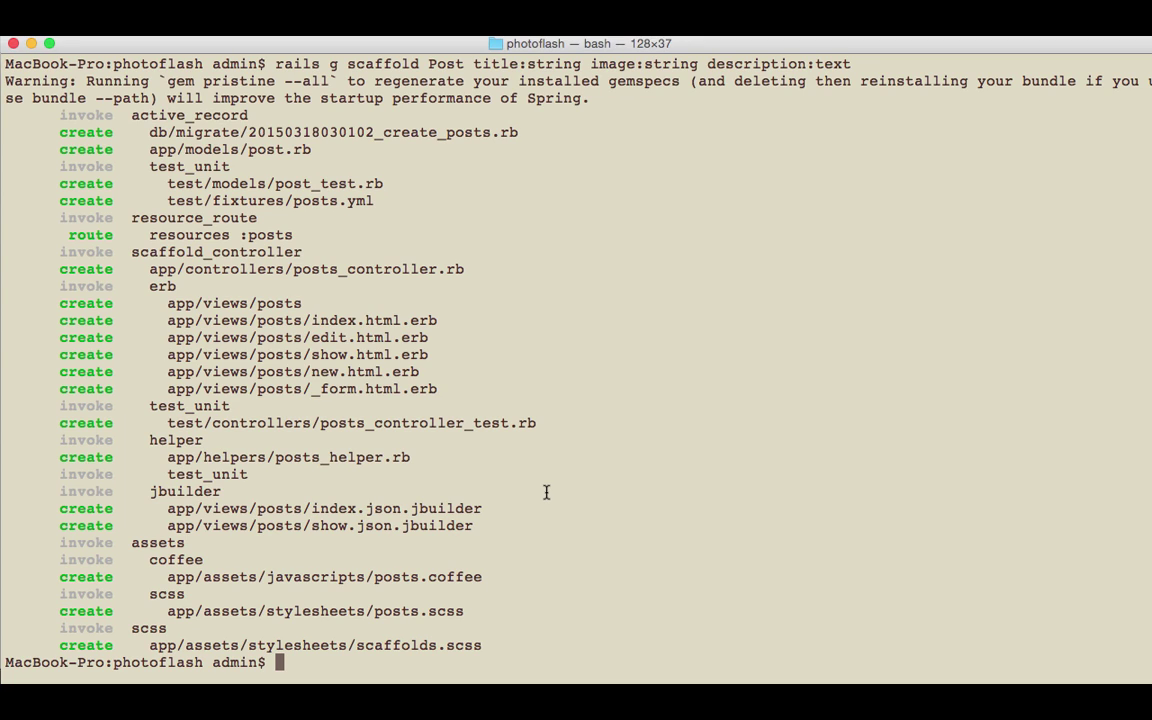
pyautogui.write('subl .')
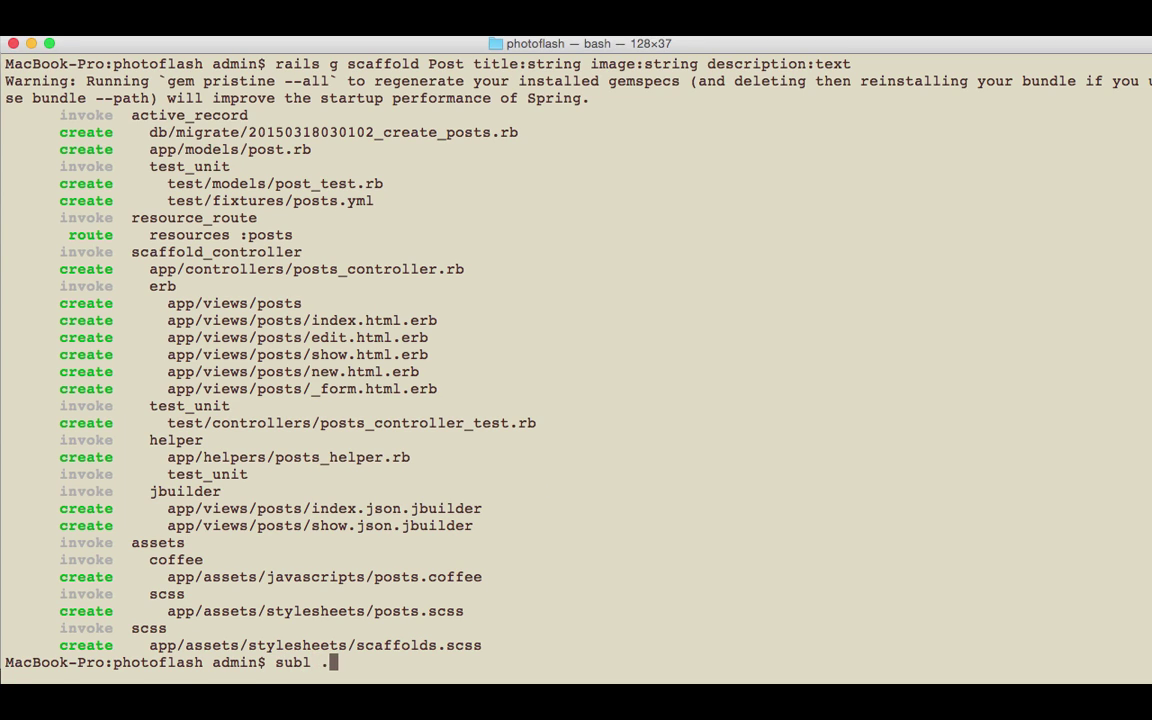
# Step: Launch Sublime Text on the photoflash folder and show the create_posts migration
pyautogui.press('Return')
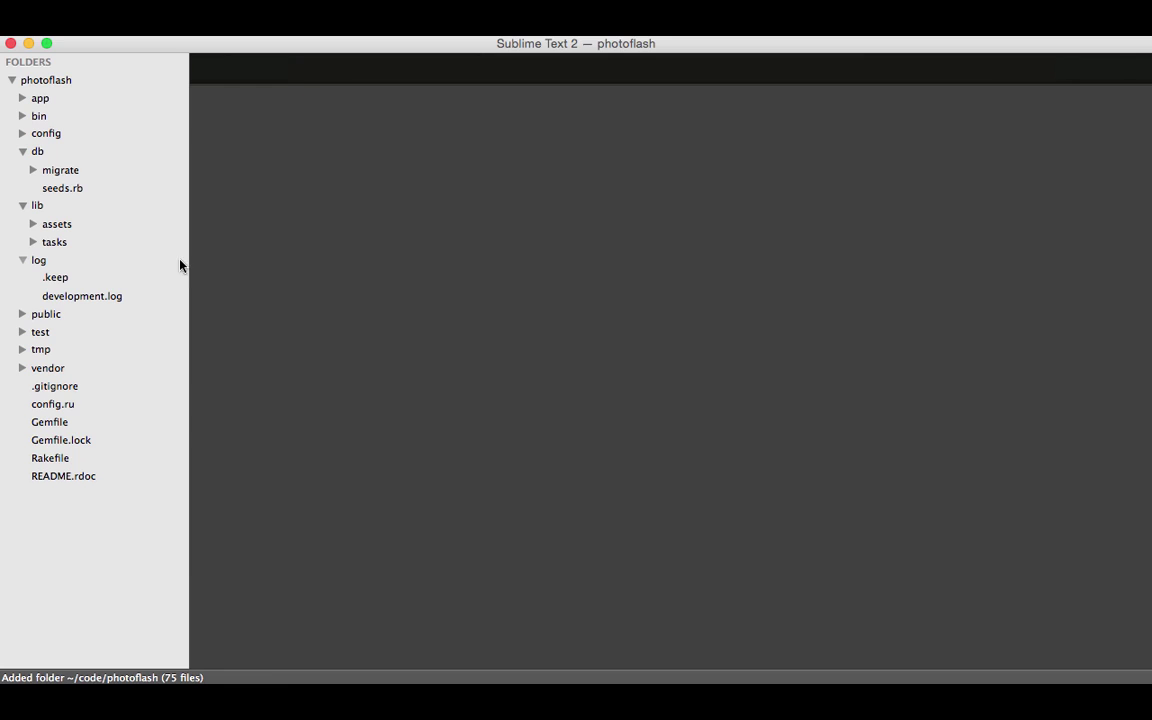
pyautogui.moveTo(66, 328)
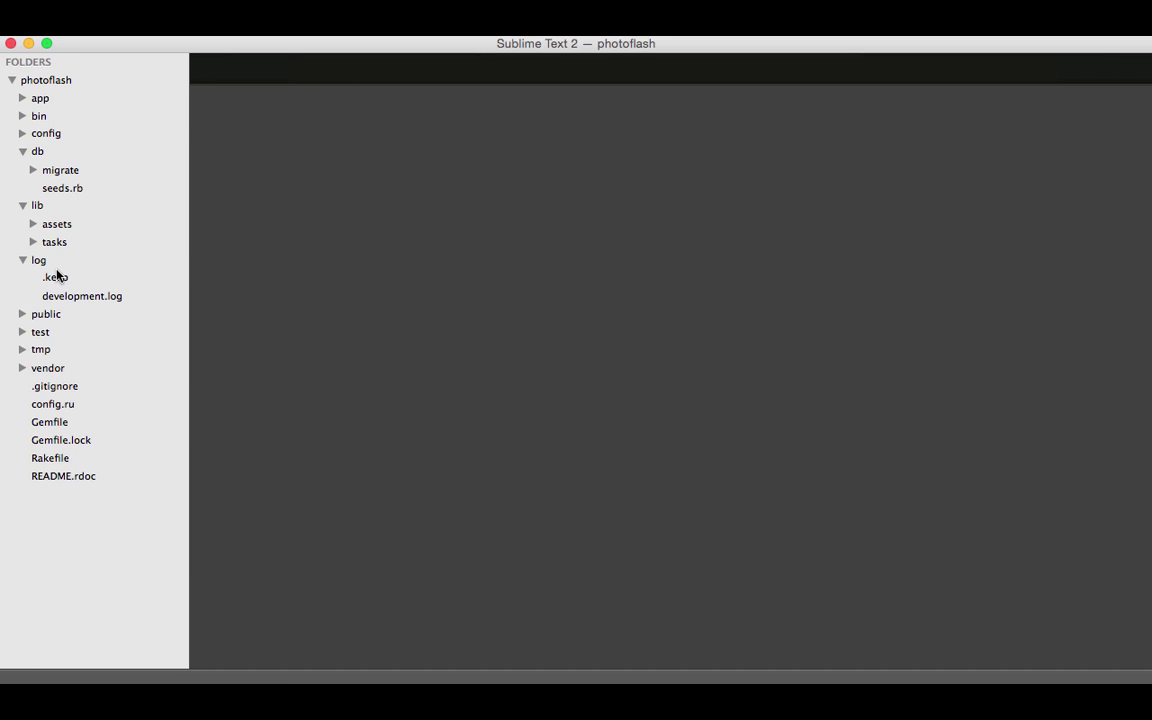
pyautogui.click(60, 168)
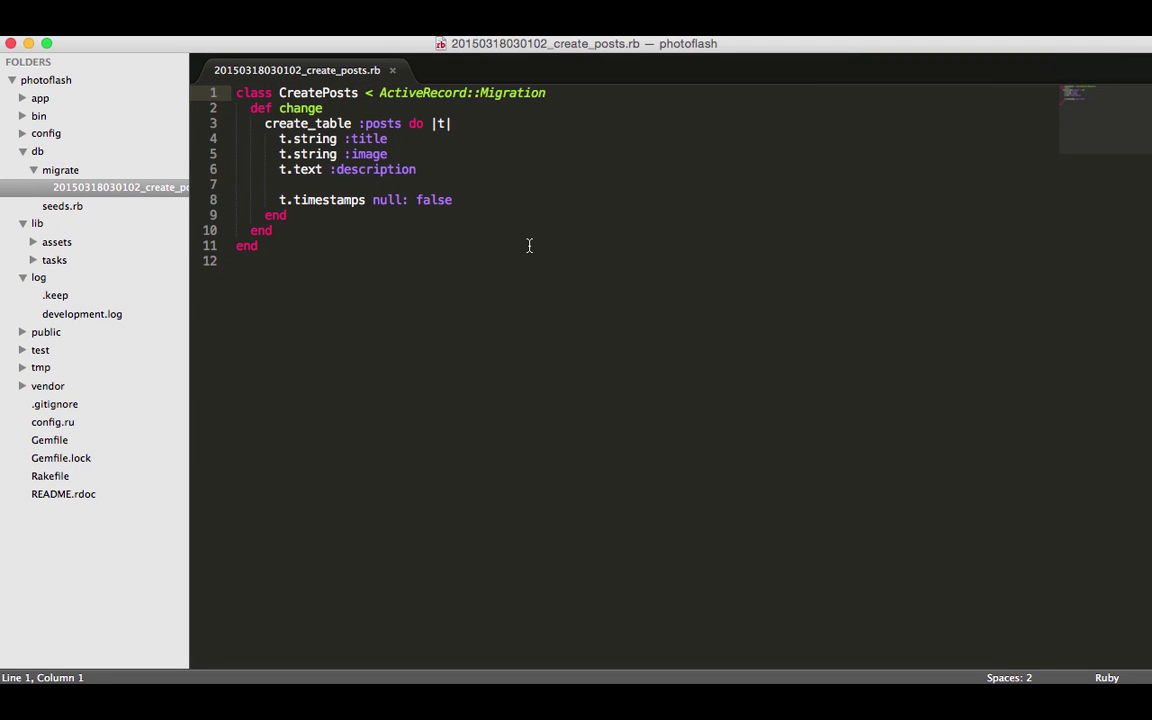
# Step: Walk through the migration's ActiveRecord::Migration class line and create_table block
pyautogui.click(256, 246)
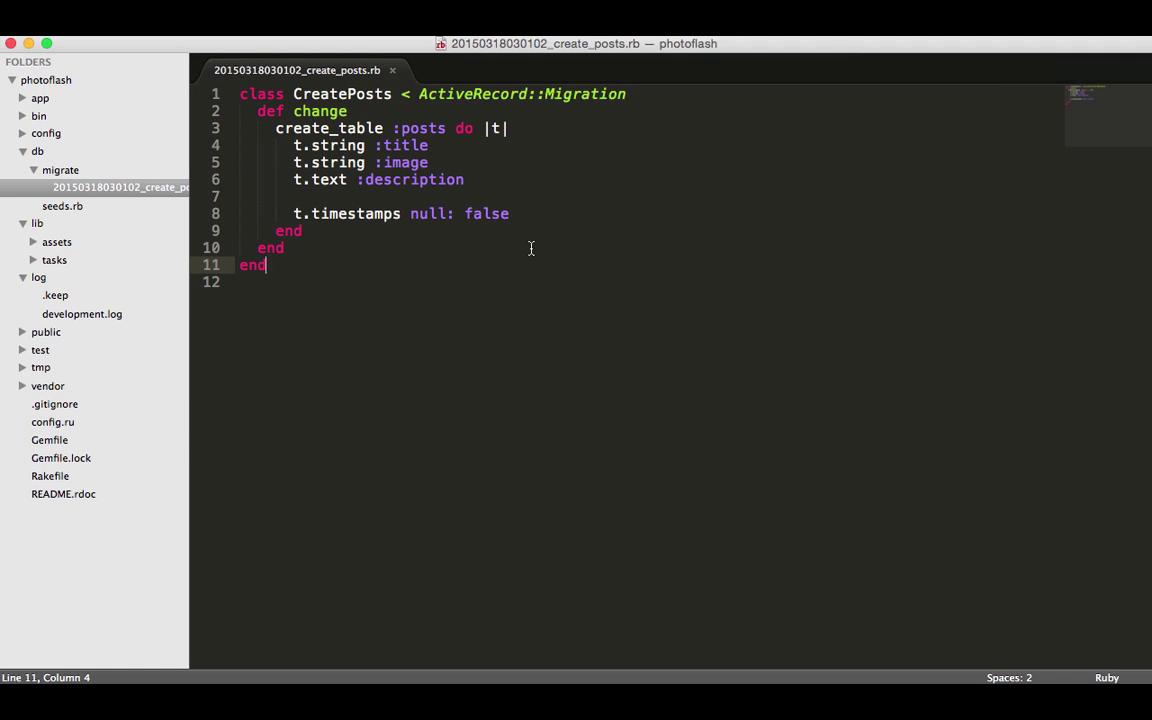
pyautogui.moveTo(432, 168)
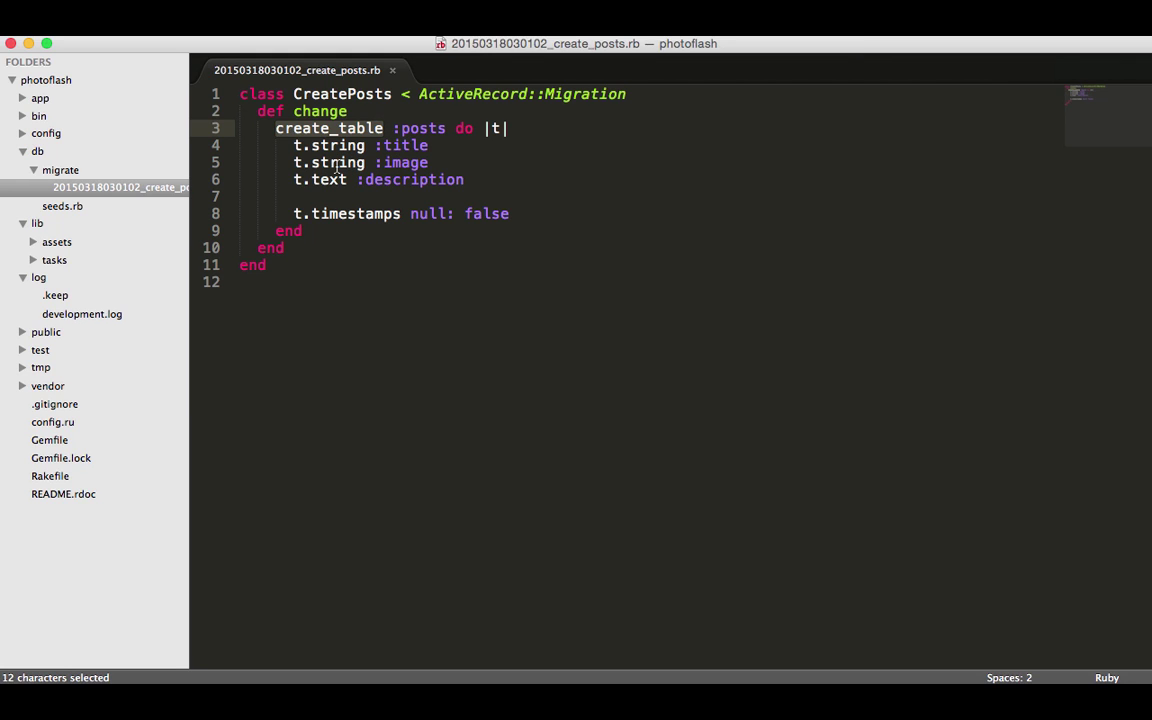
pyautogui.moveTo(332, 180)
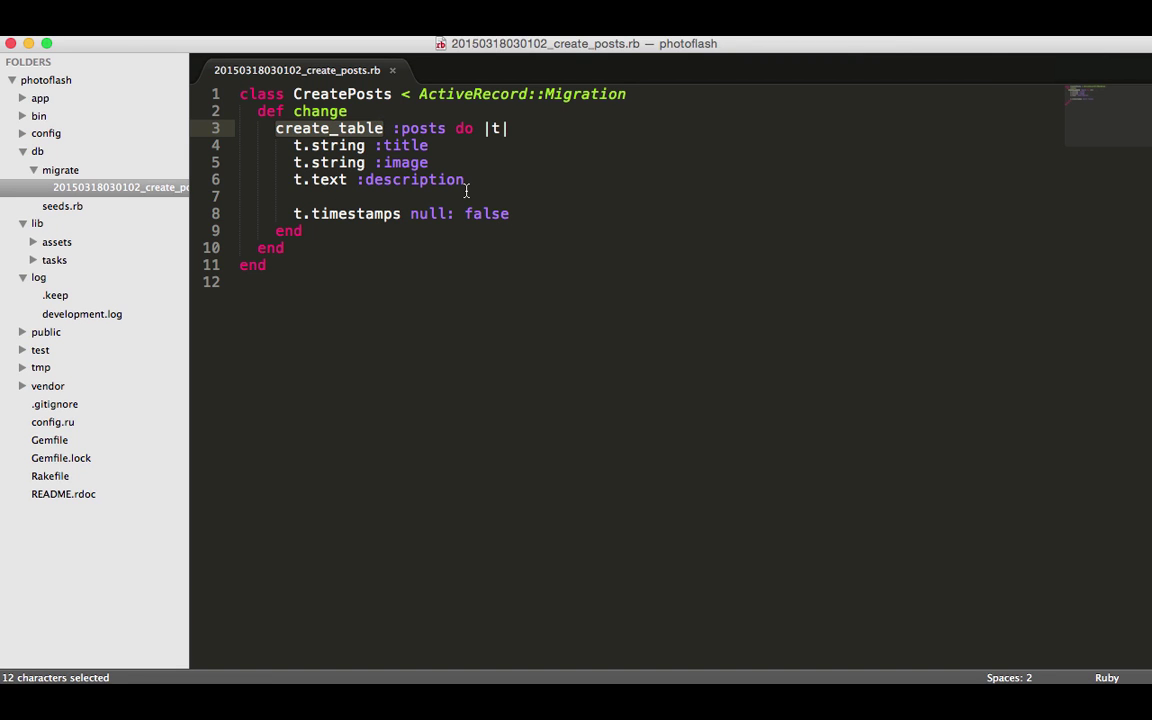
pyautogui.click(464, 128)
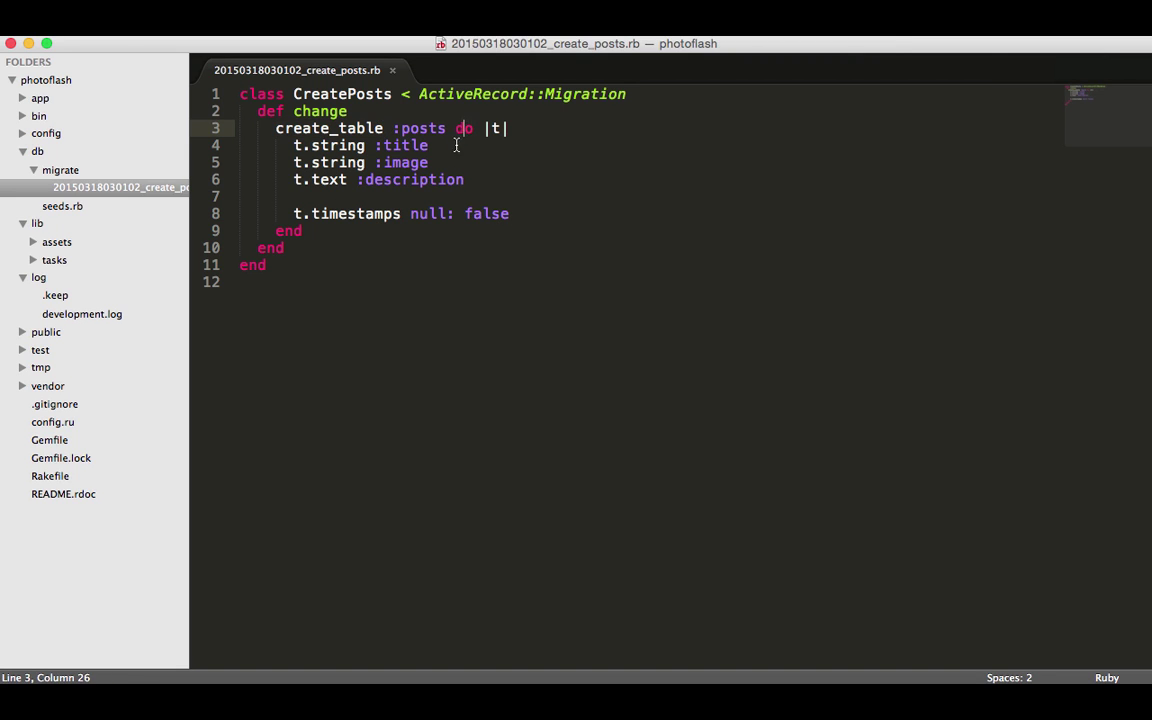
pyautogui.moveTo(456, 128)
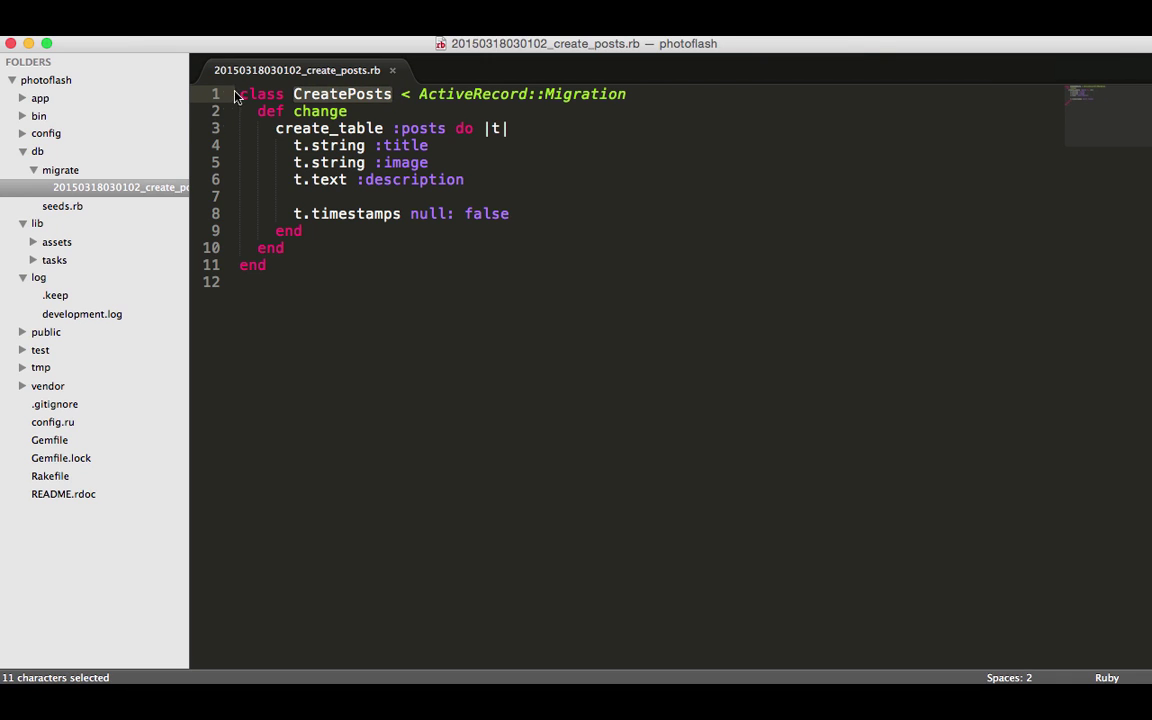
pyautogui.moveTo(264, 96)
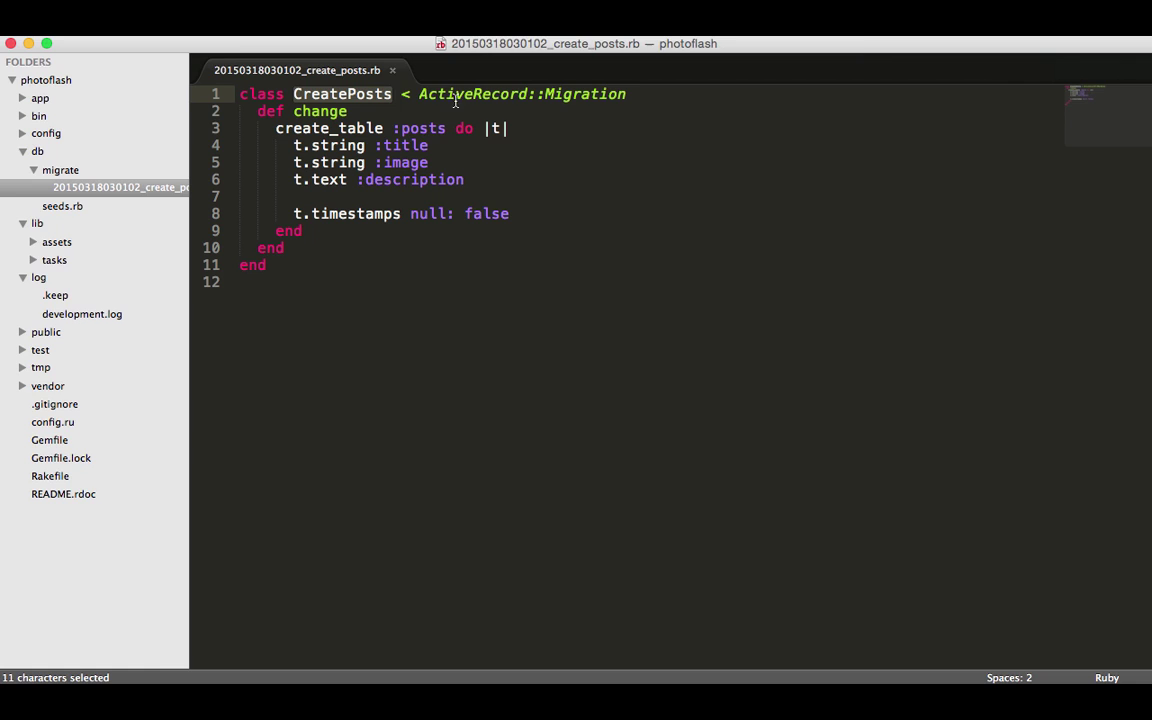
pyautogui.moveTo(456, 94); pyautogui.dragTo(610, 94)
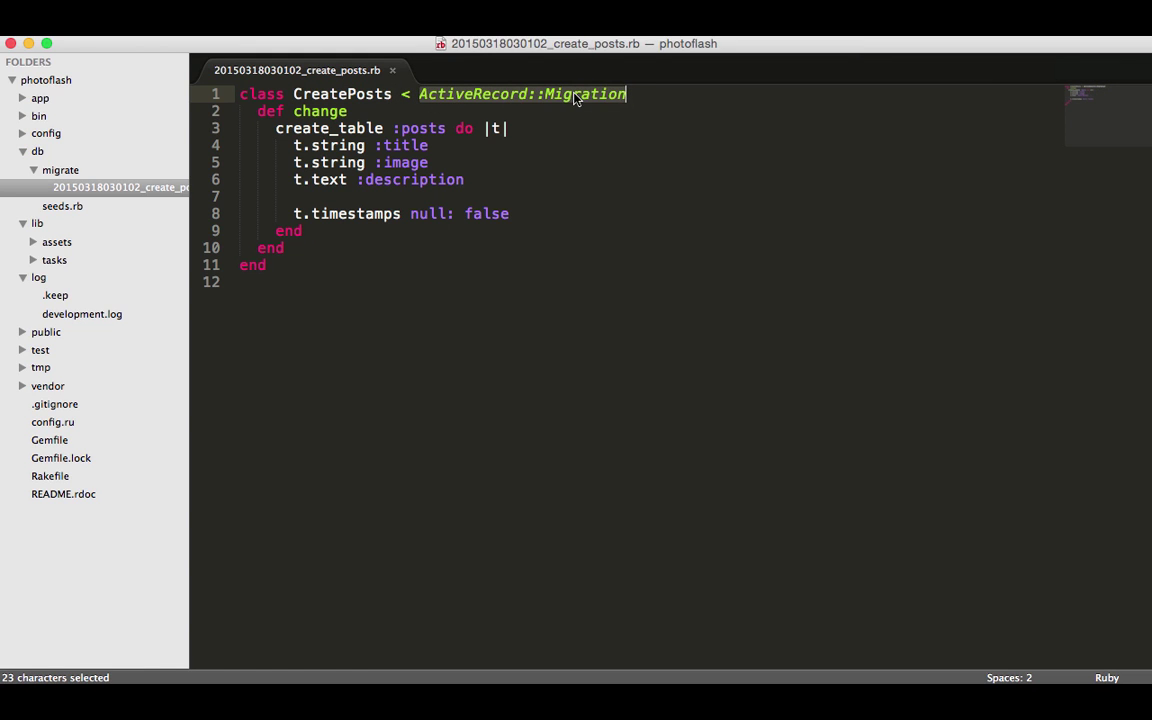
pyautogui.moveTo(416, 108)
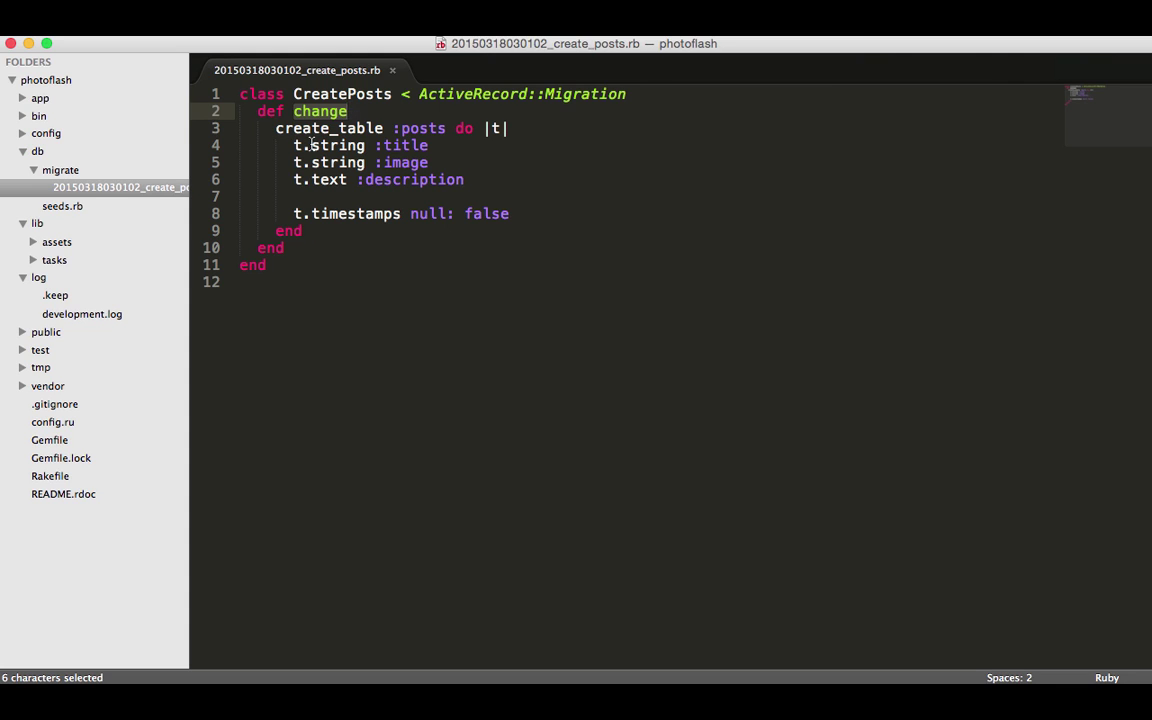
pyautogui.moveTo(334, 128)
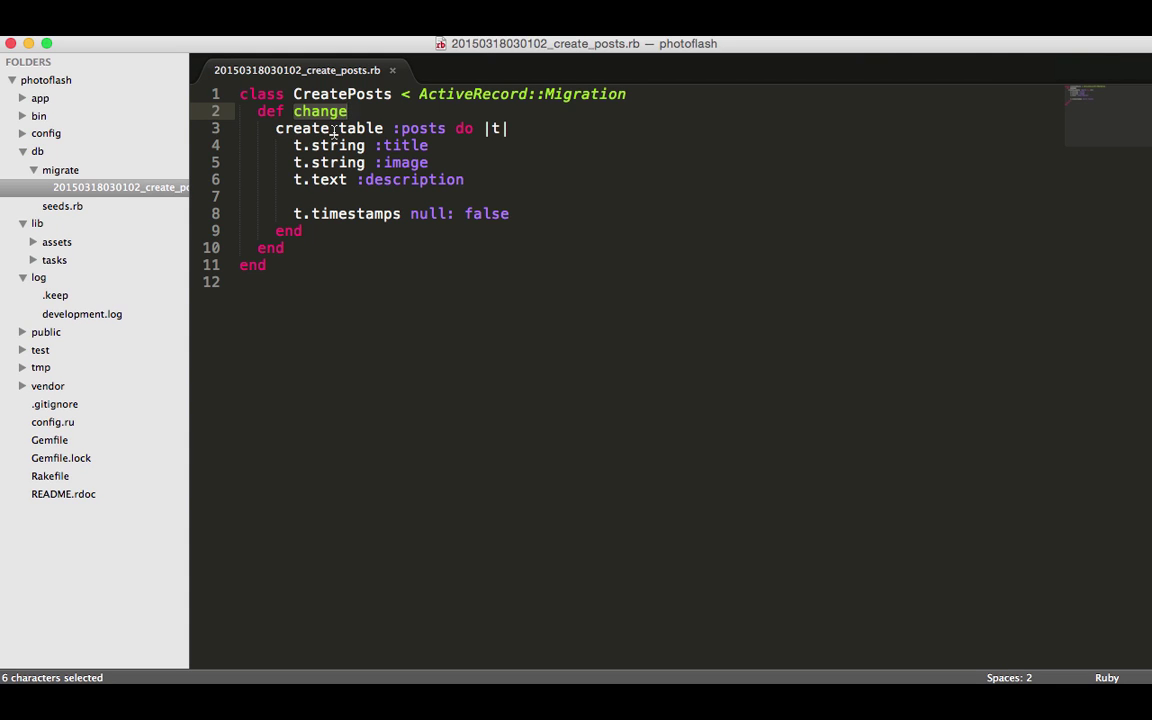
pyautogui.moveTo(460, 140)
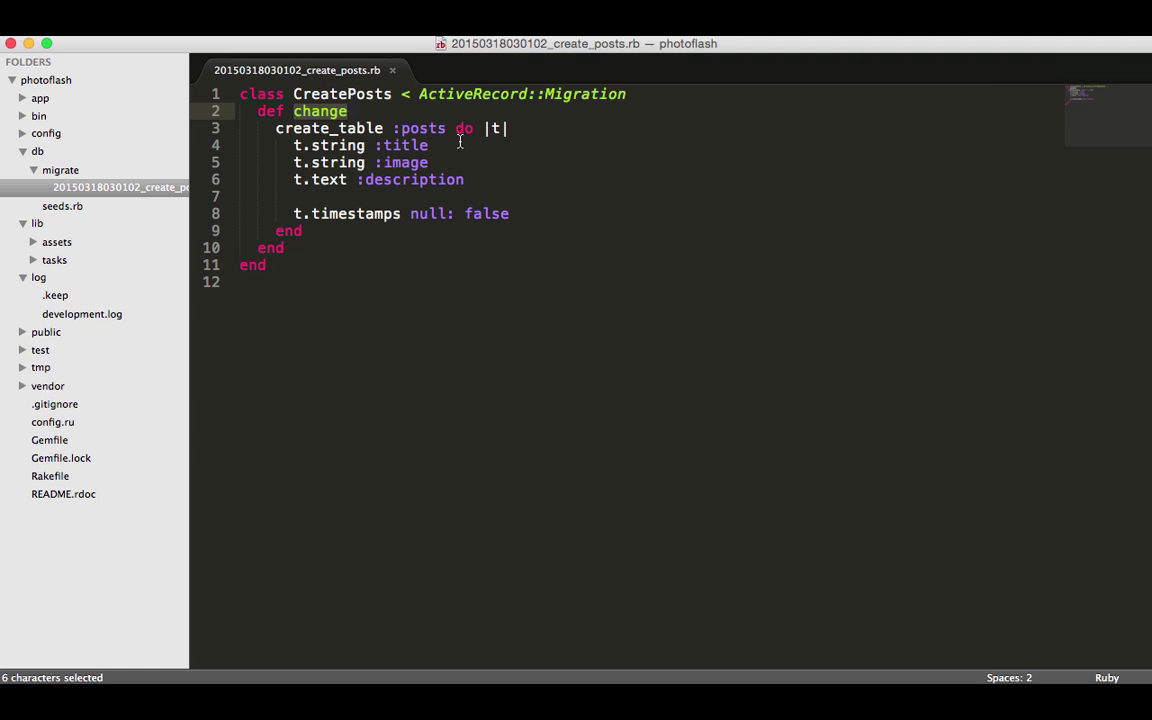
pyautogui.doubleClick(328, 128)
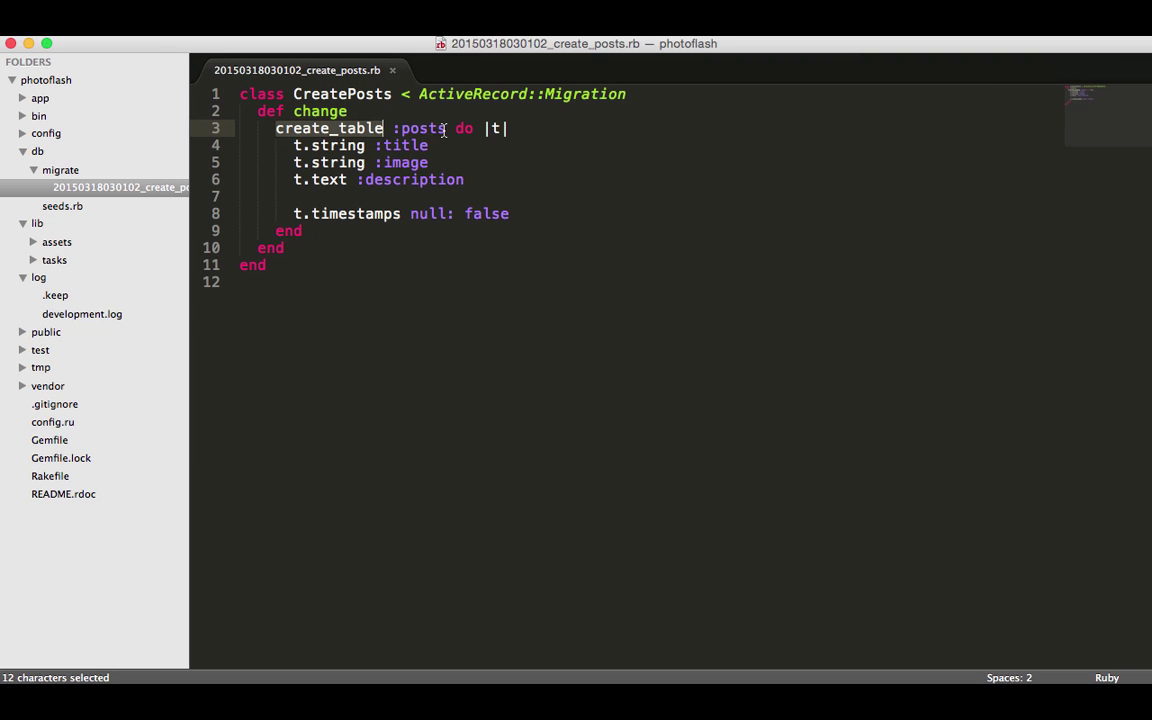
pyautogui.click(448, 128)
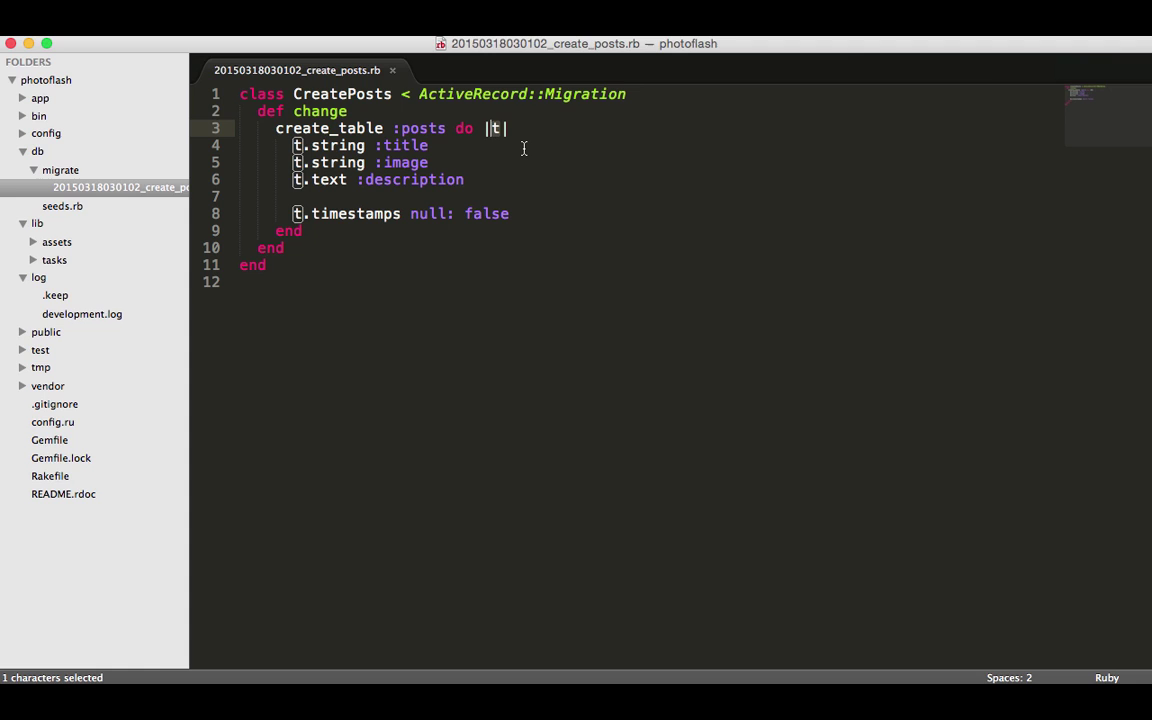
pyautogui.write('x')
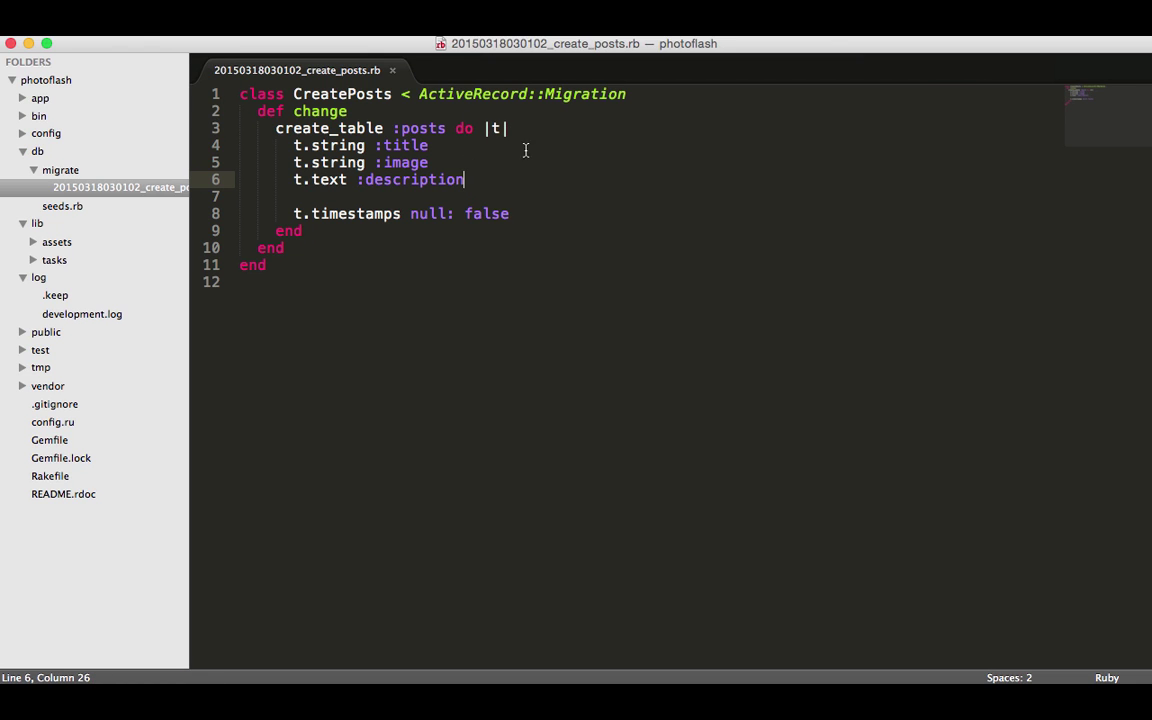
pyautogui.moveTo(636, 204)
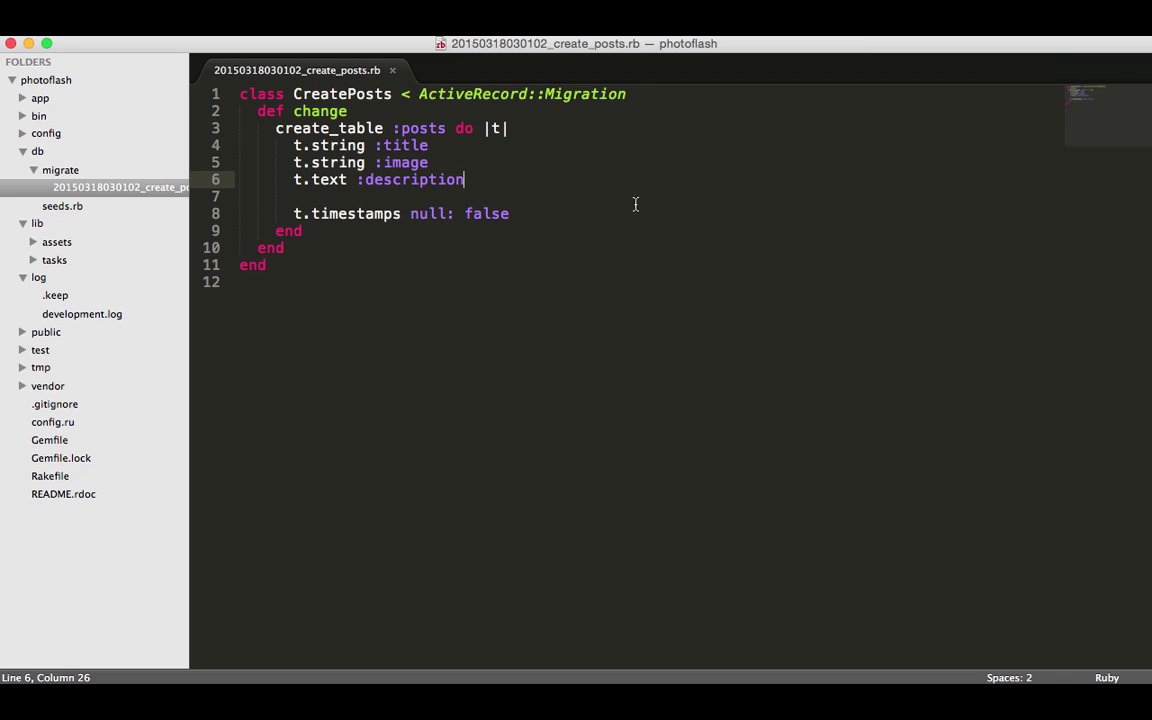
pyautogui.moveTo(524, 130)
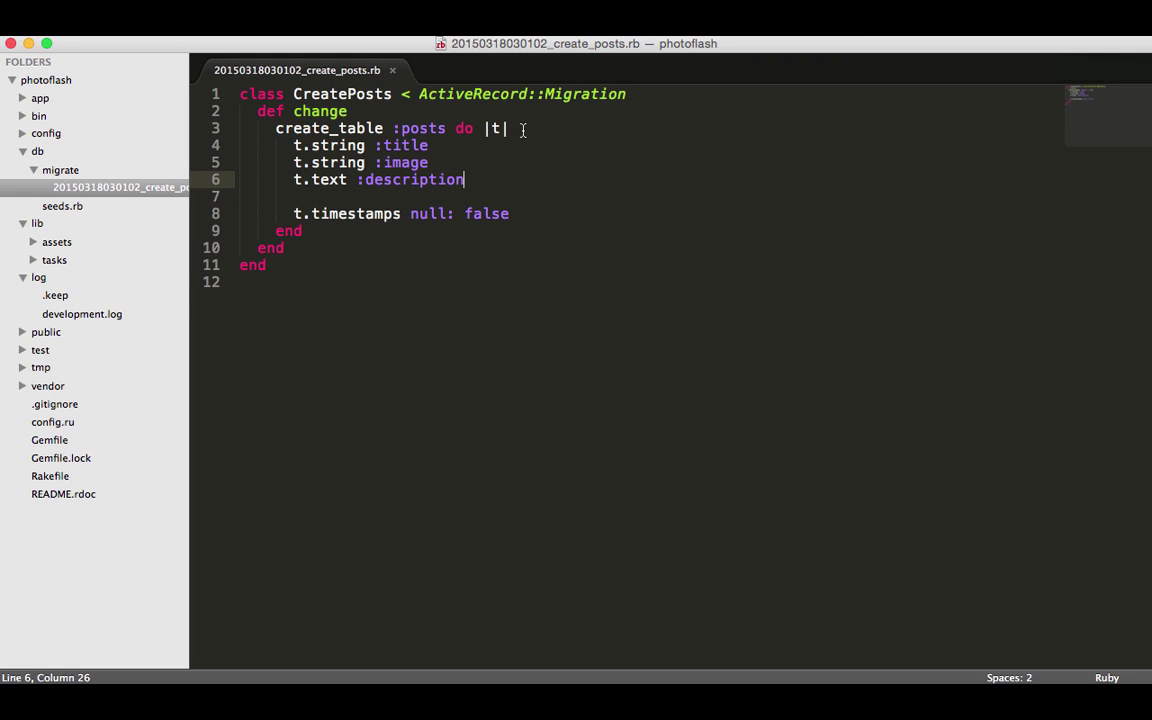
pyautogui.moveTo(606, 248)
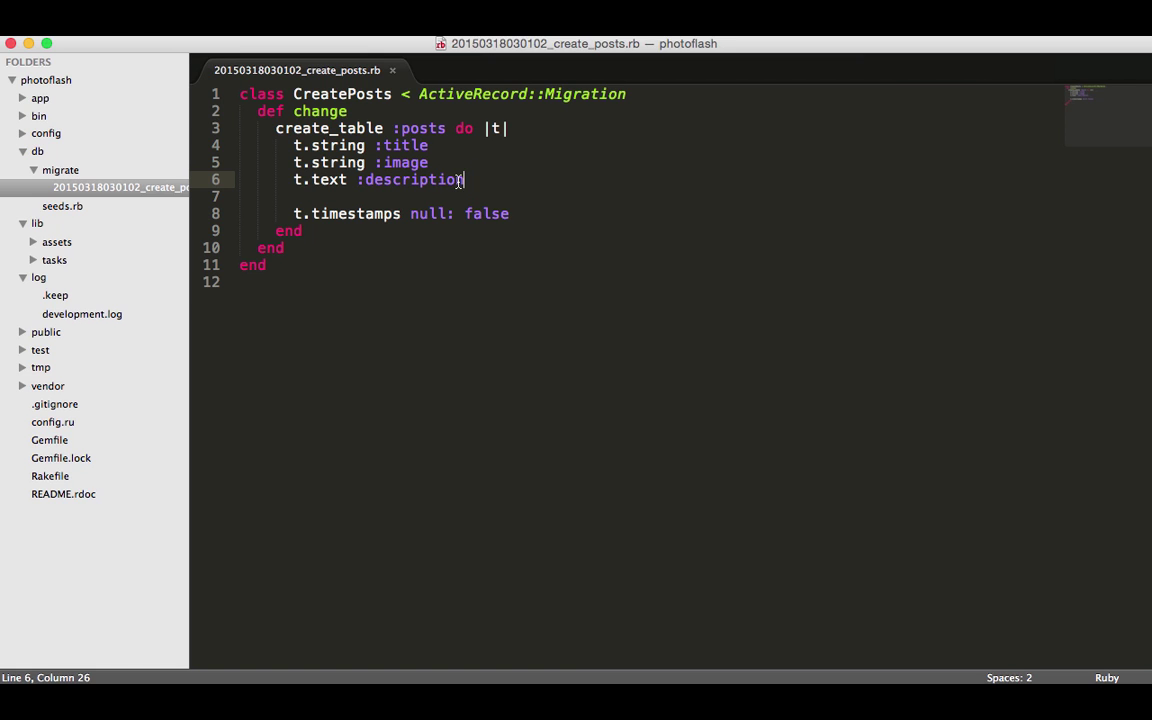
pyautogui.moveTo(464, 212)
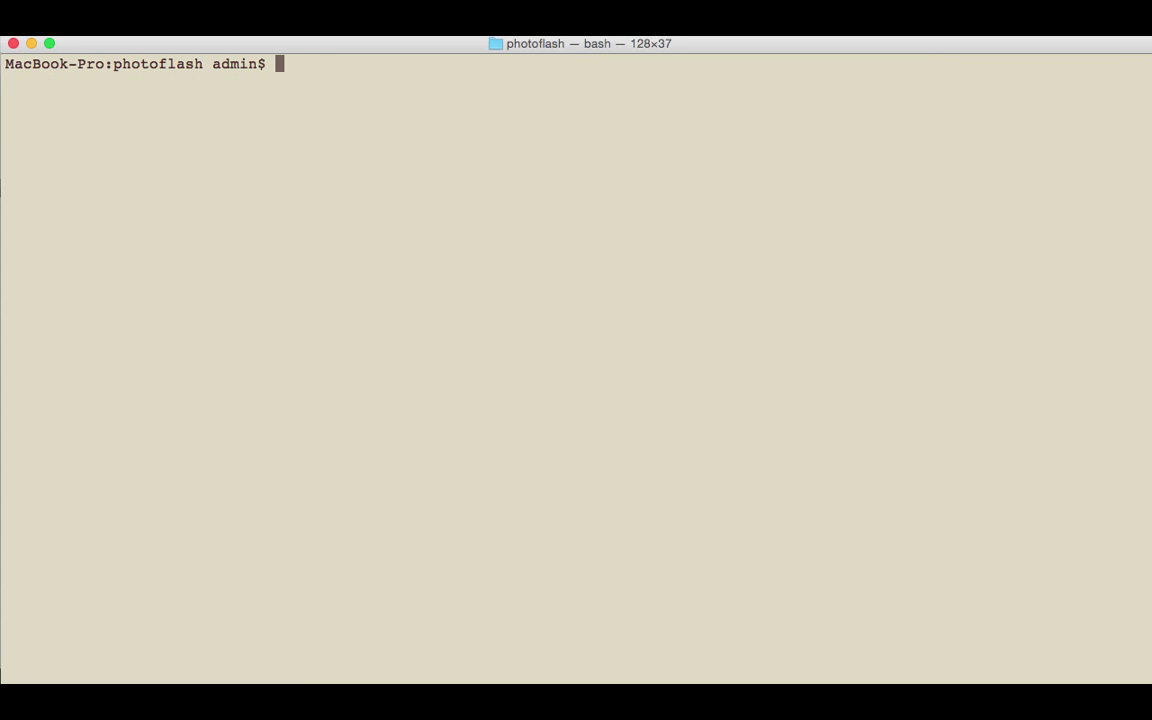
# Step: Run 'rake db:migrate' to create the posts table
pyautogui.write('rake db:migrate')
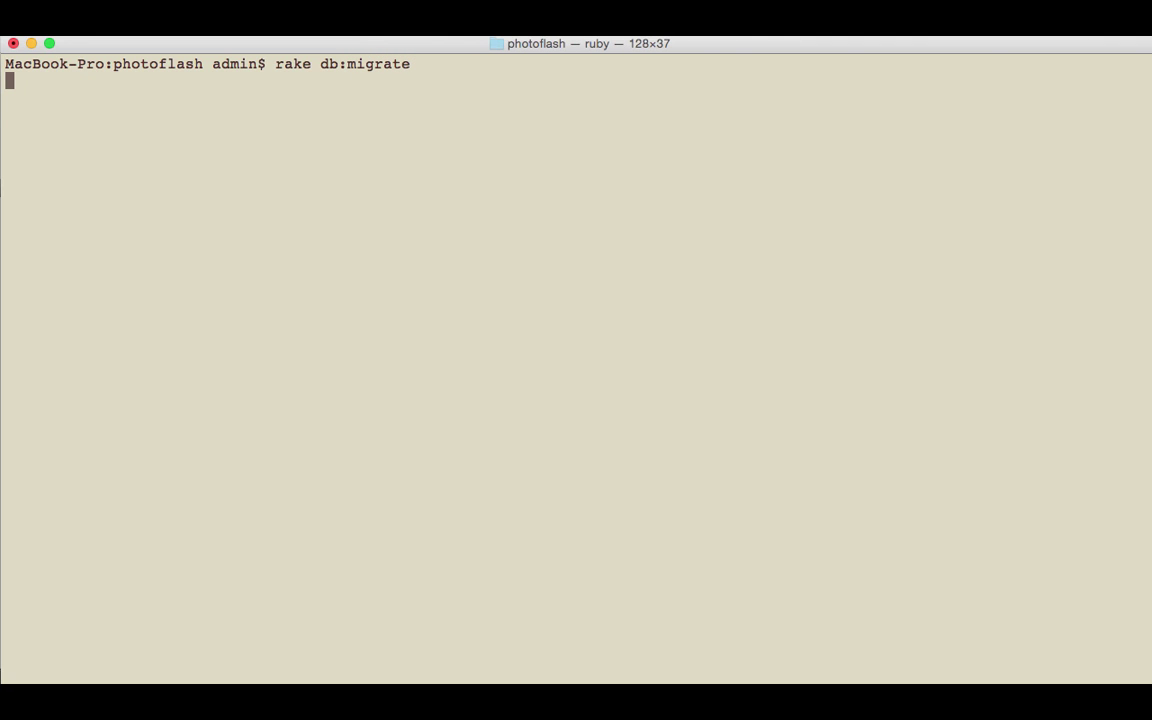
pyautogui.moveTo(456, 288)
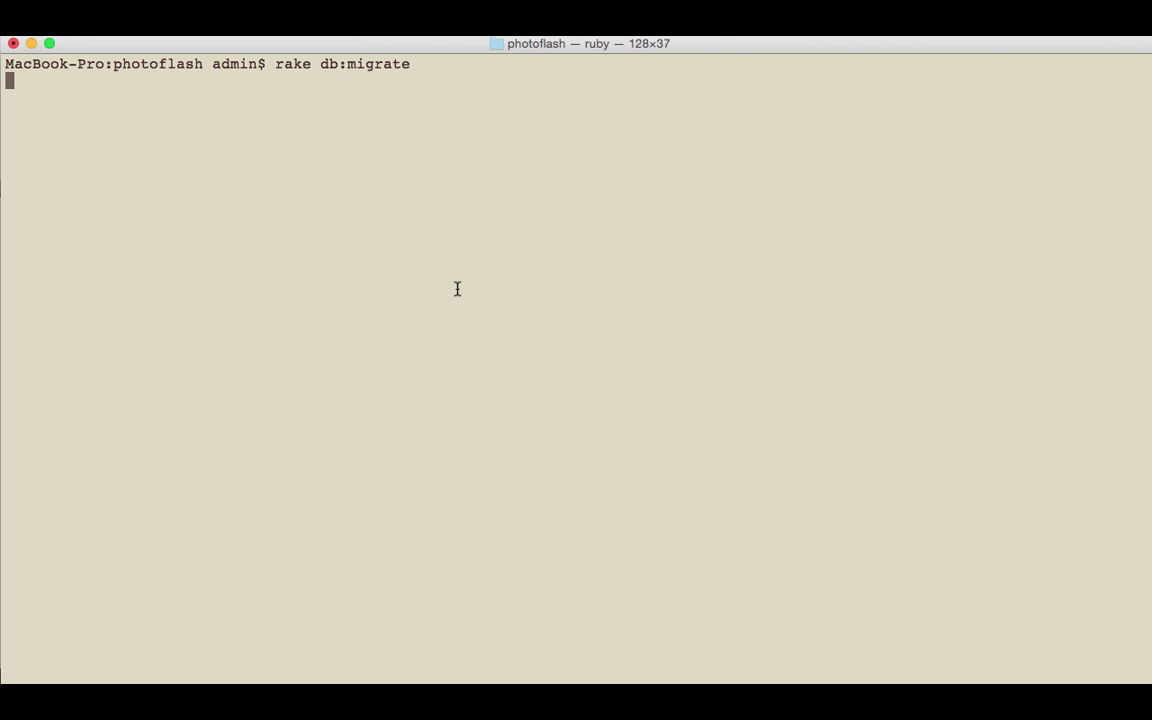
pyautogui.press('Return')
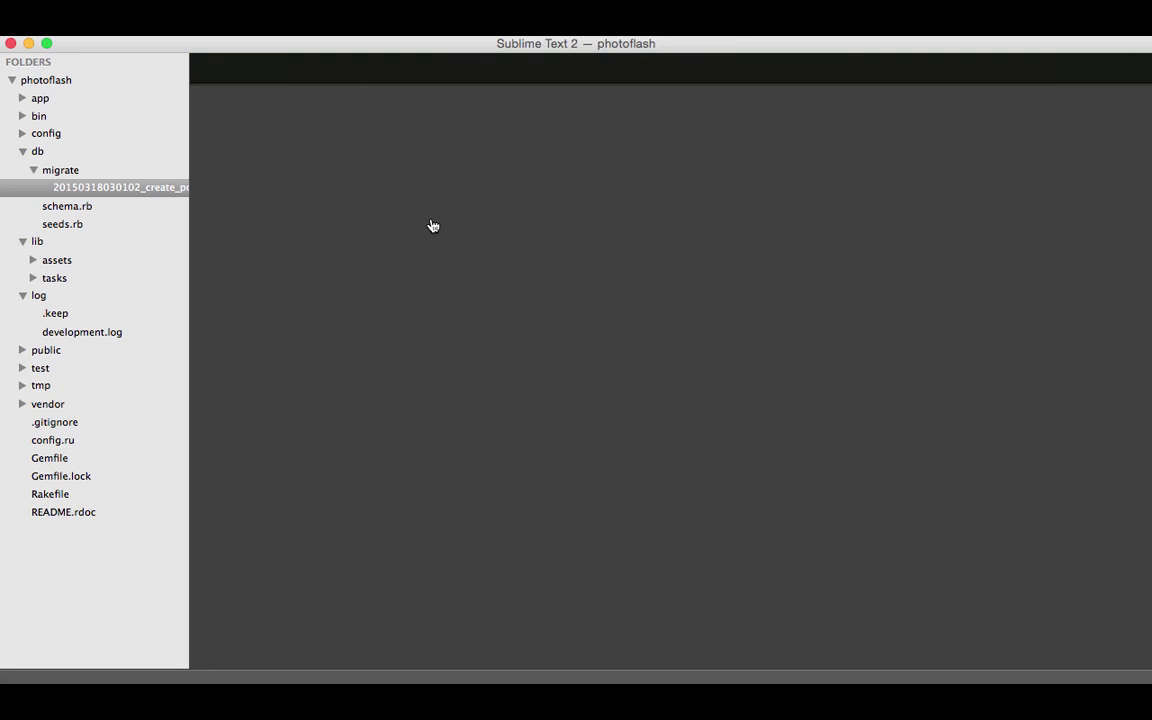
# Step: Show schema.rb's posts table and highlight its title column
pyautogui.click(68, 206)
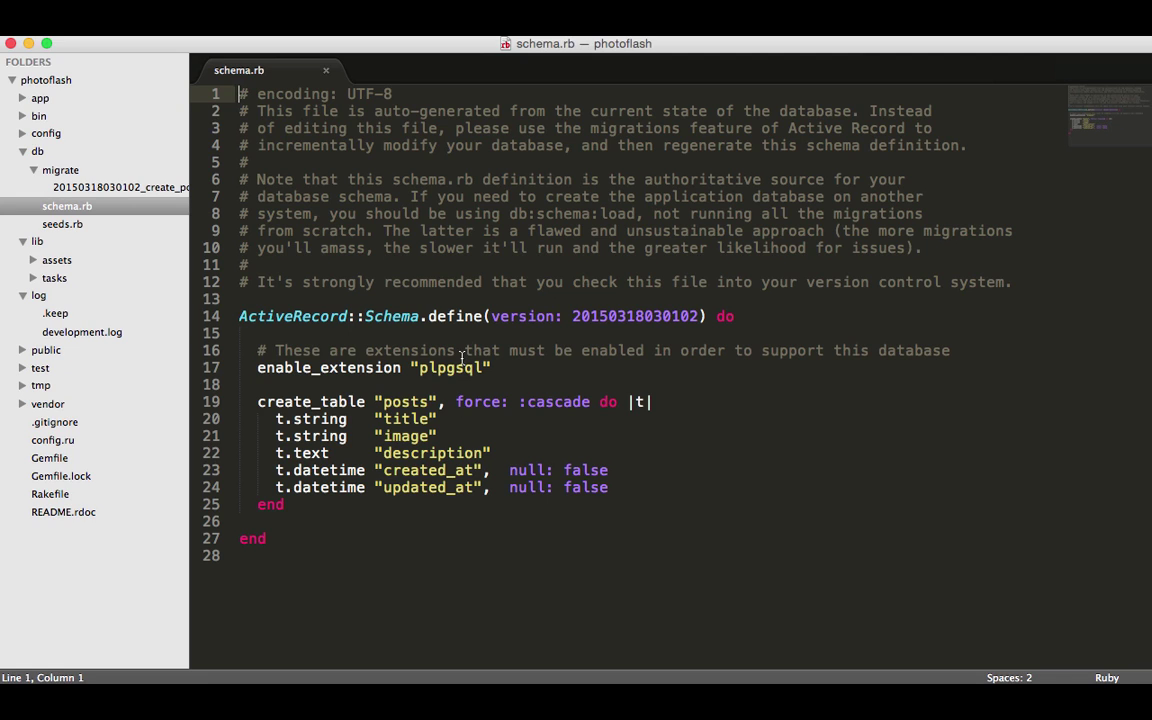
pyautogui.moveTo(428, 452)
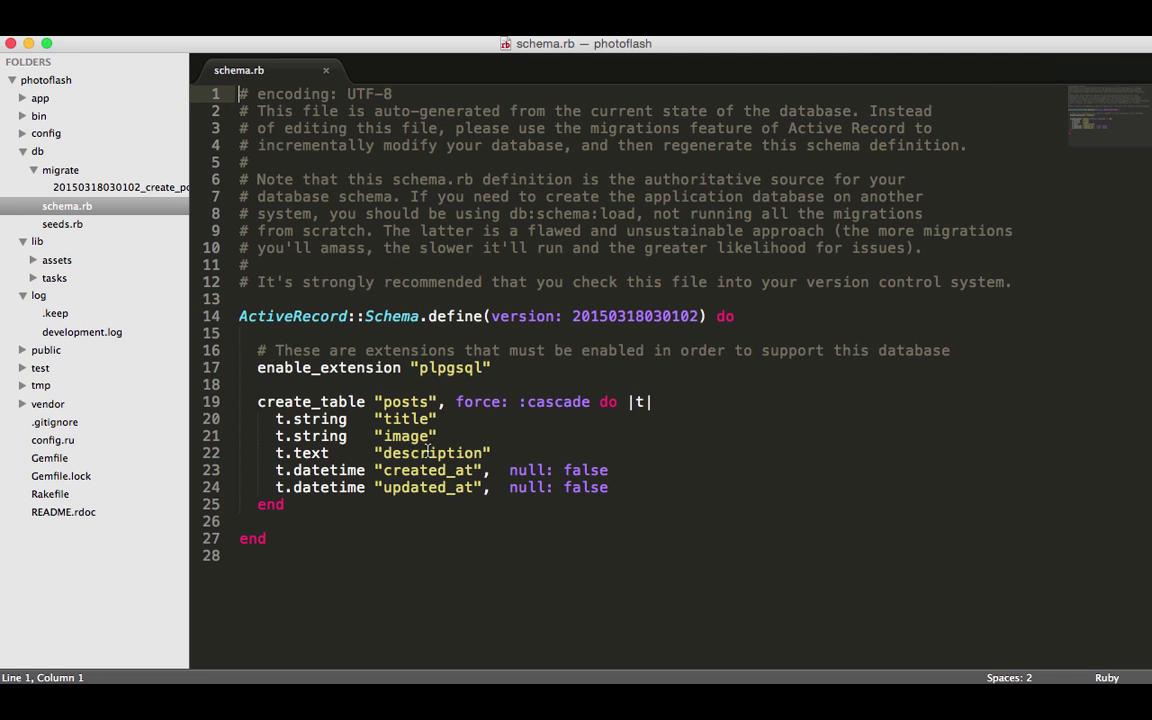
pyautogui.doubleClick(404, 400)
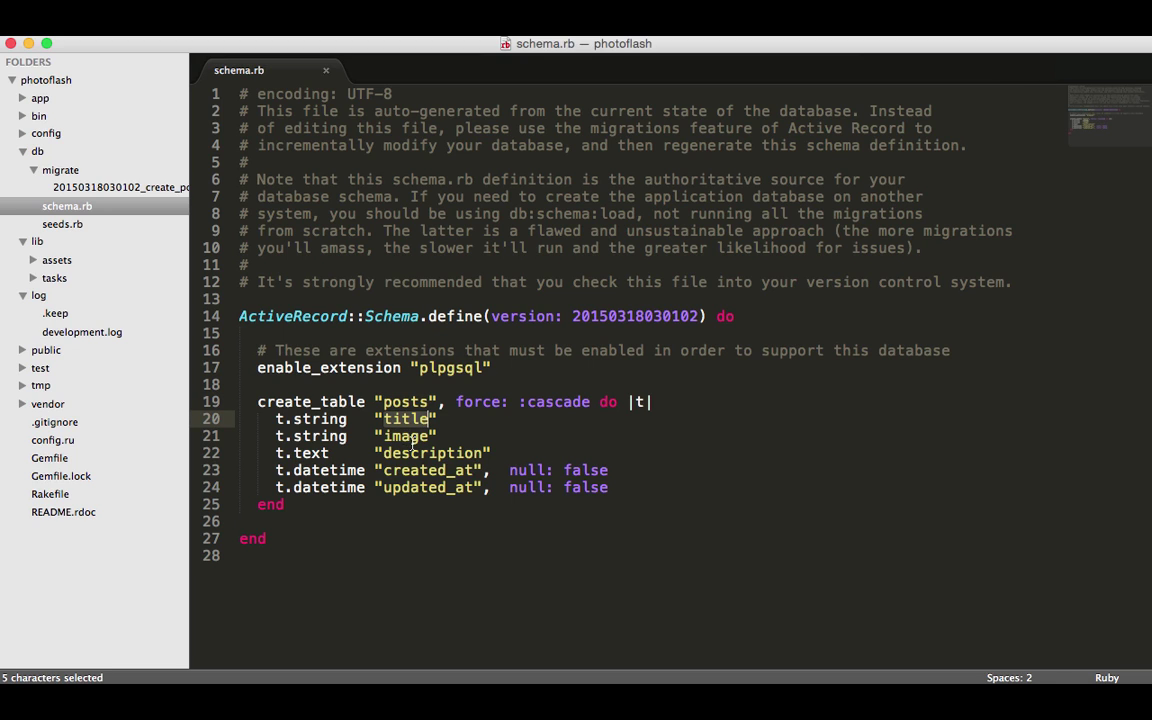
pyautogui.moveTo(400, 492)
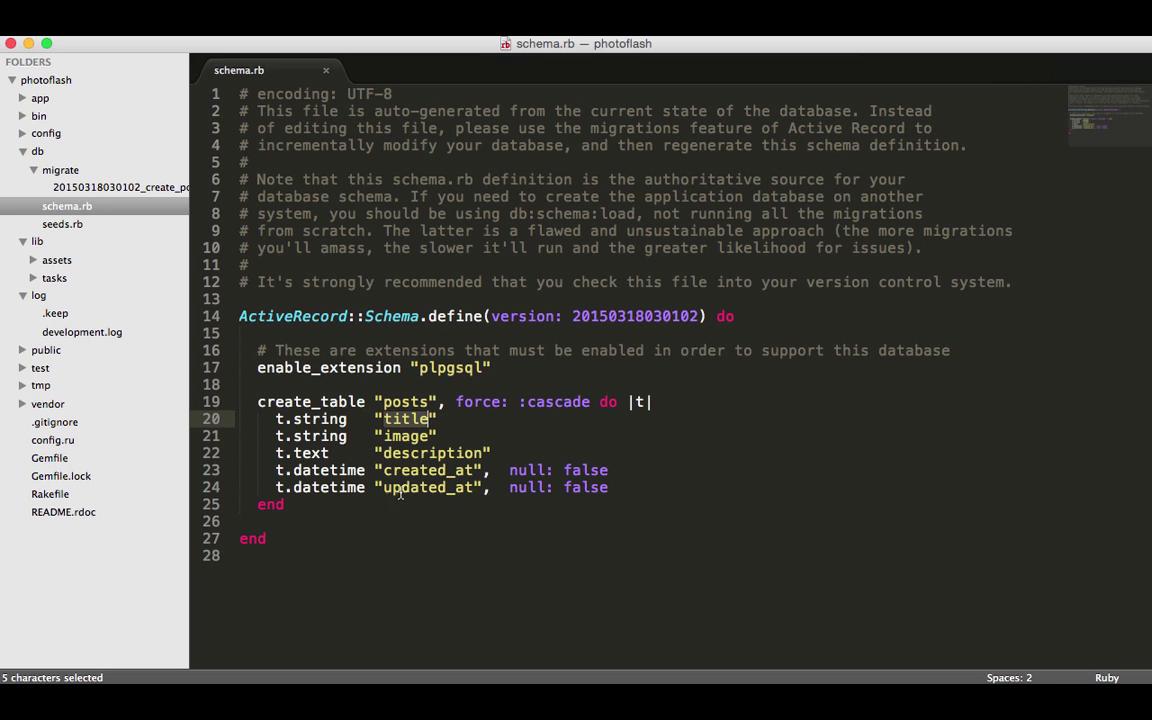